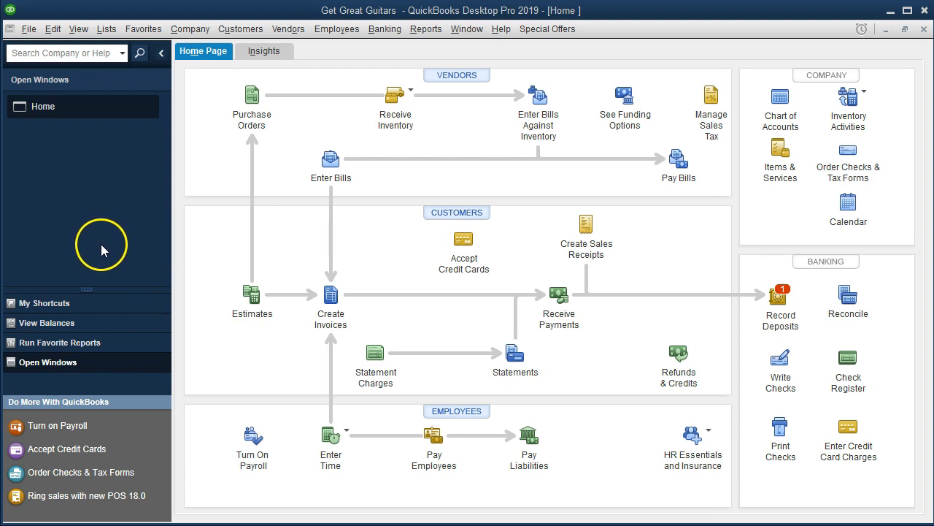
{"action": "mouse_move", "coordinate": [73, 47]}
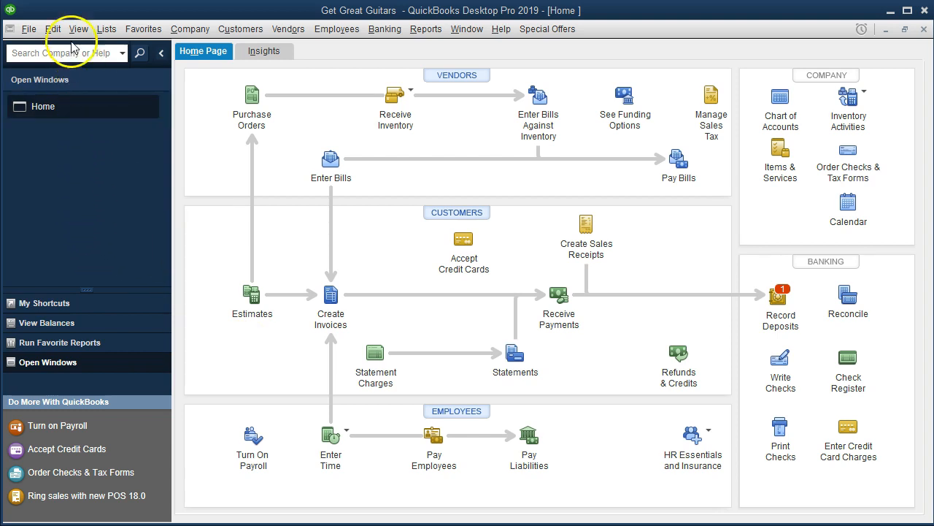
Step: Look over the View menu, then drop down the Reports menu
{"action": "left_click", "coordinate": [78, 29]}
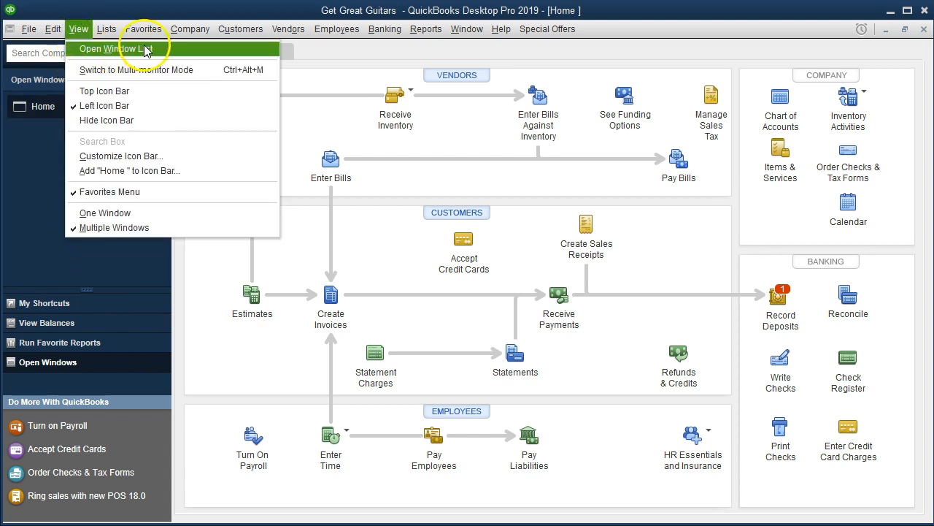
{"action": "mouse_move", "coordinate": [142, 49]}
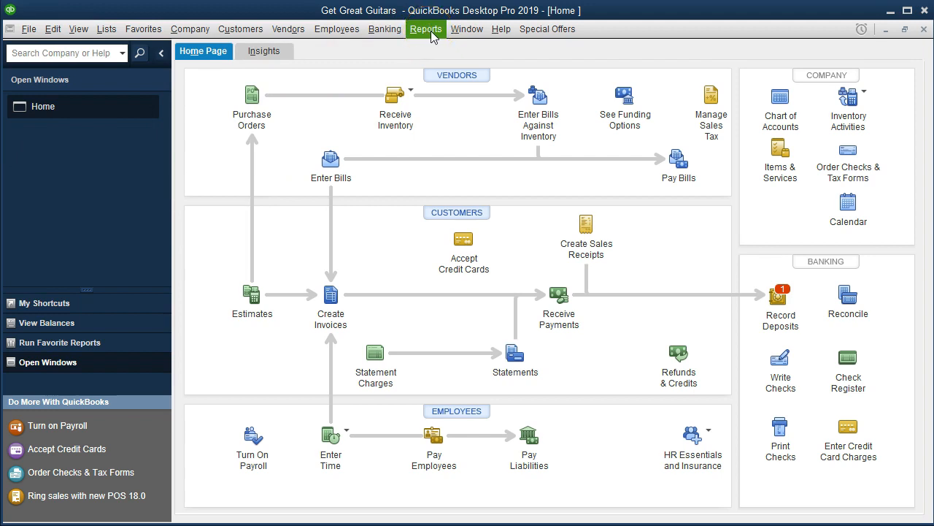
{"action": "left_click", "coordinate": [425, 28]}
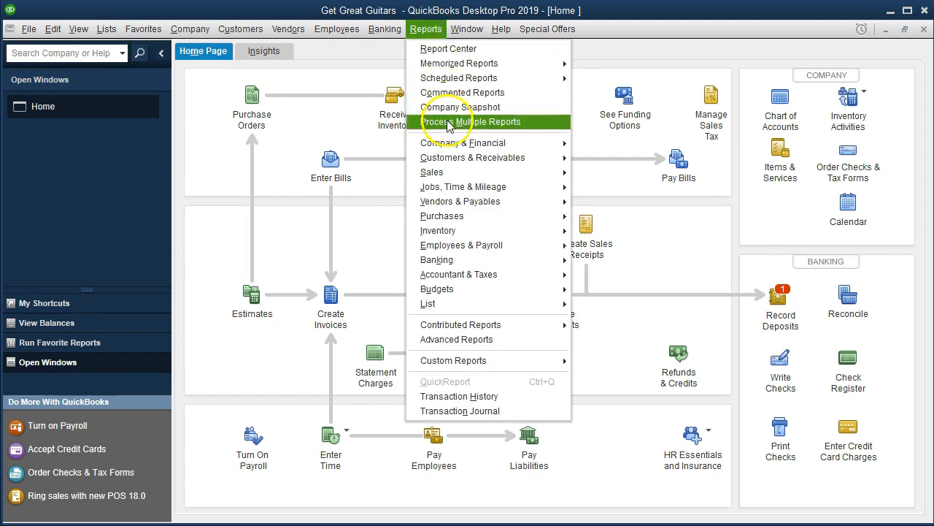
{"action": "mouse_move", "coordinate": [464, 143]}
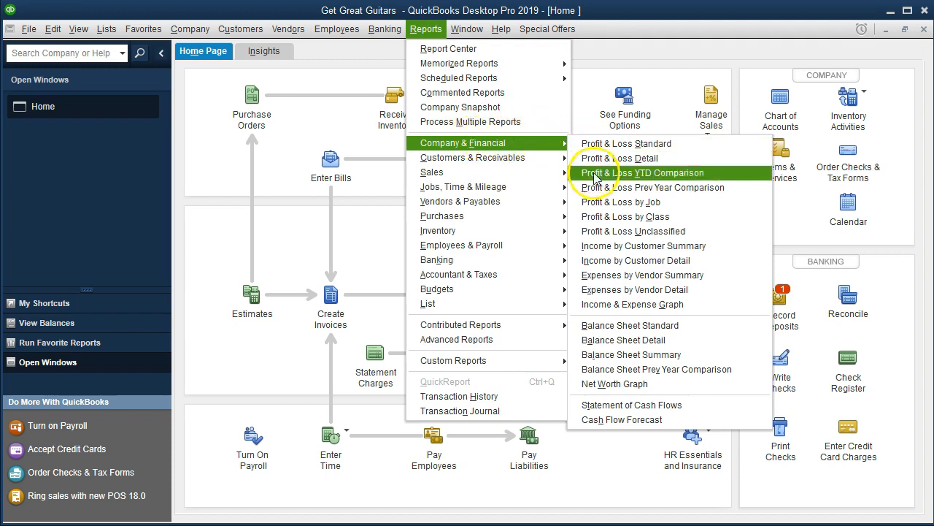
{"action": "mouse_move", "coordinate": [661, 304]}
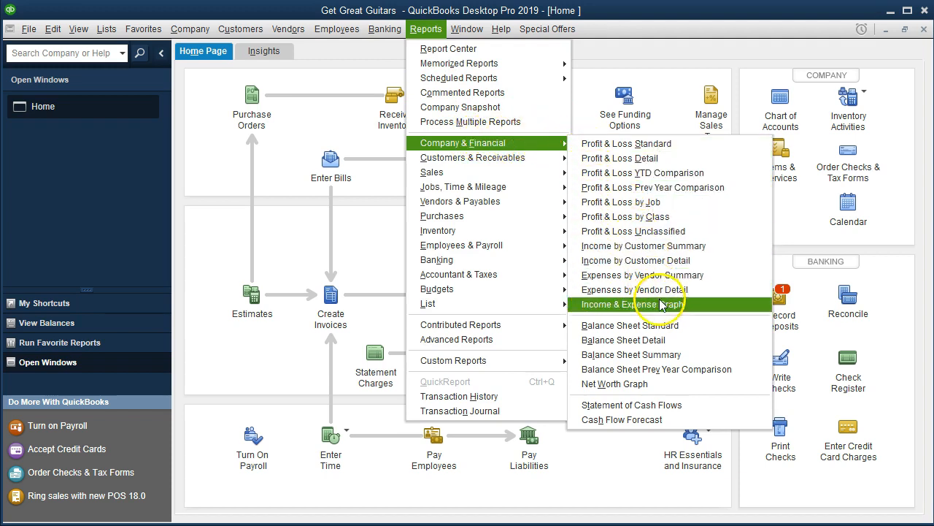
{"action": "mouse_move", "coordinate": [708, 316]}
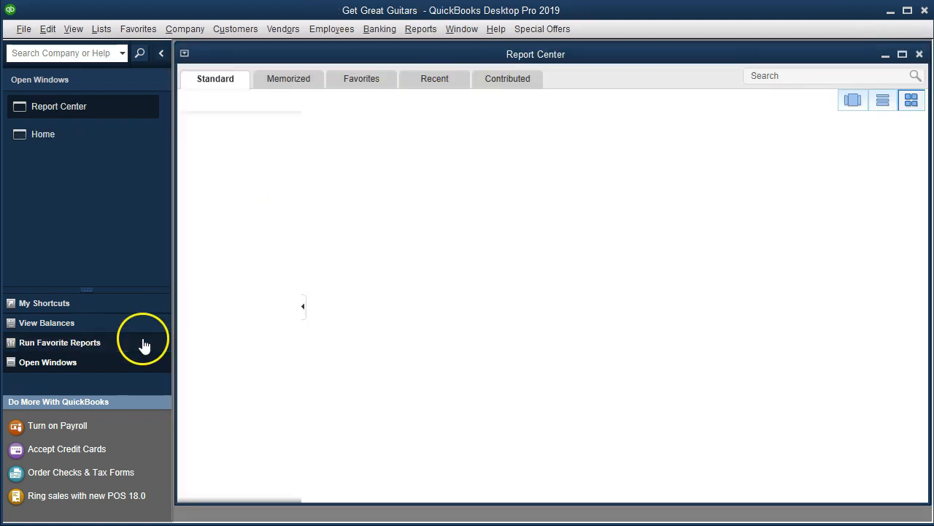
Step: Show Company & Financial reports and scroll down to the Income & Expense Graph card
{"action": "left_click", "coordinate": [214, 79]}
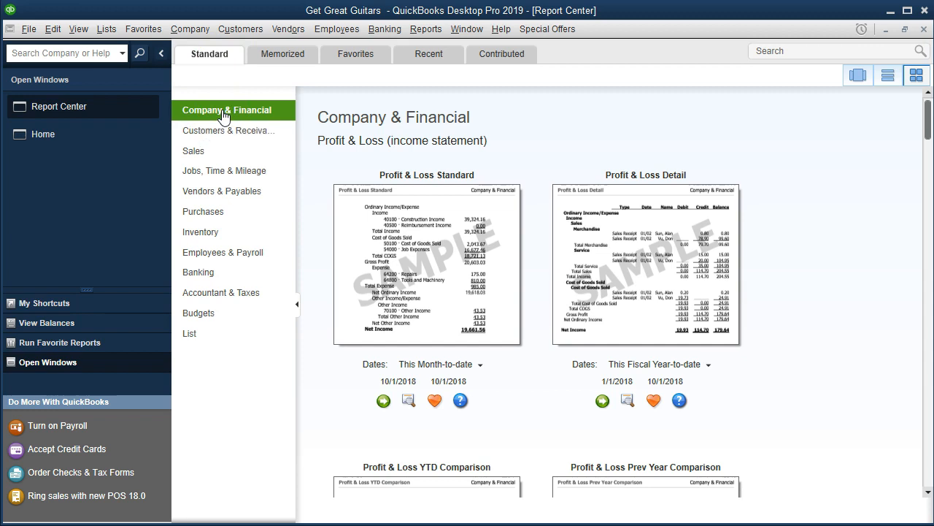
{"action": "mouse_move", "coordinate": [675, 117]}
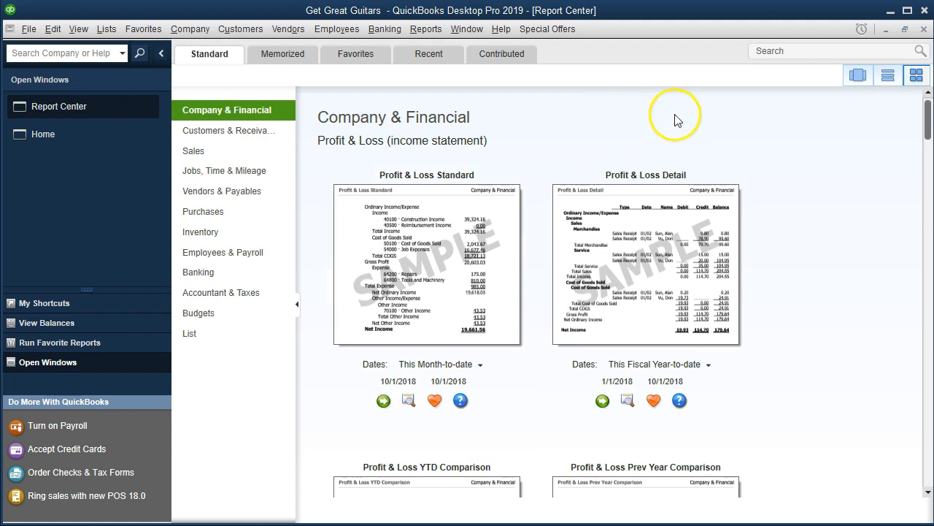
{"action": "left_click", "coordinate": [887, 76]}
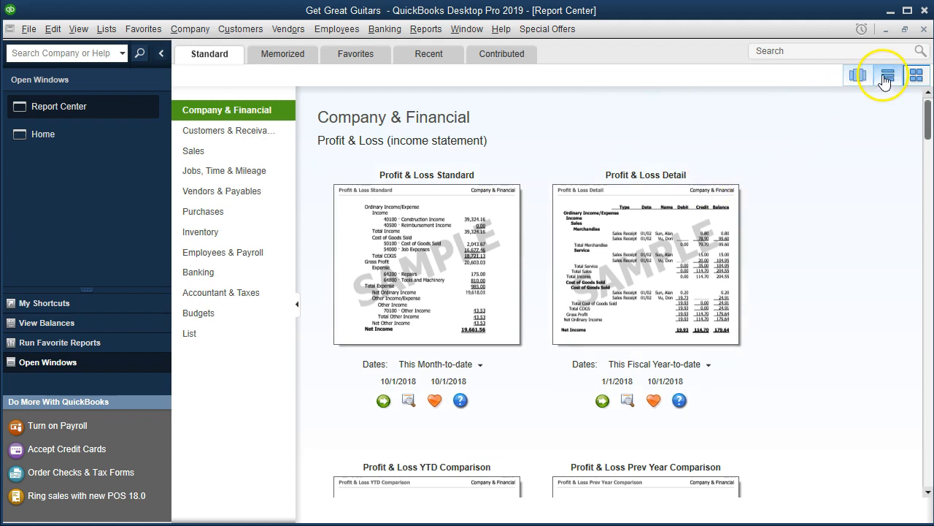
{"action": "left_click", "coordinate": [916, 74]}
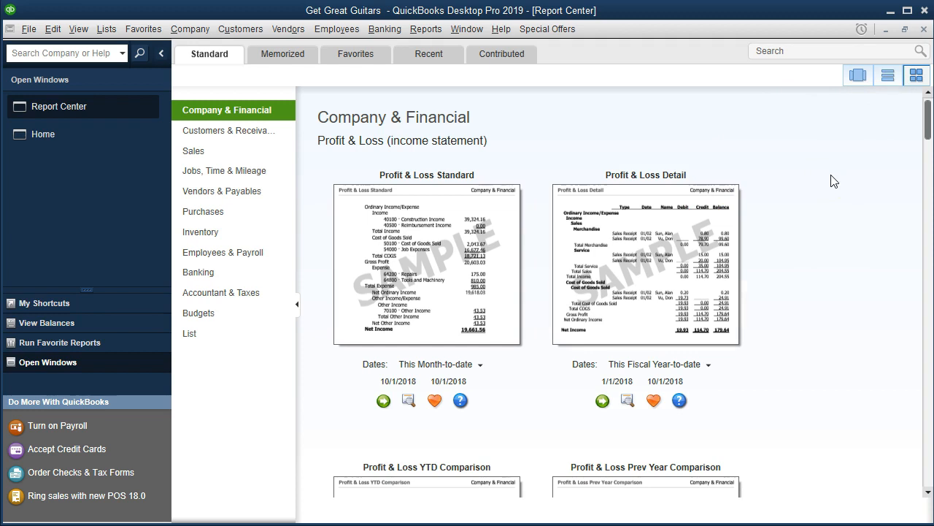
{"action": "scroll", "scroll_direction": "down", "scroll_amount": 3}
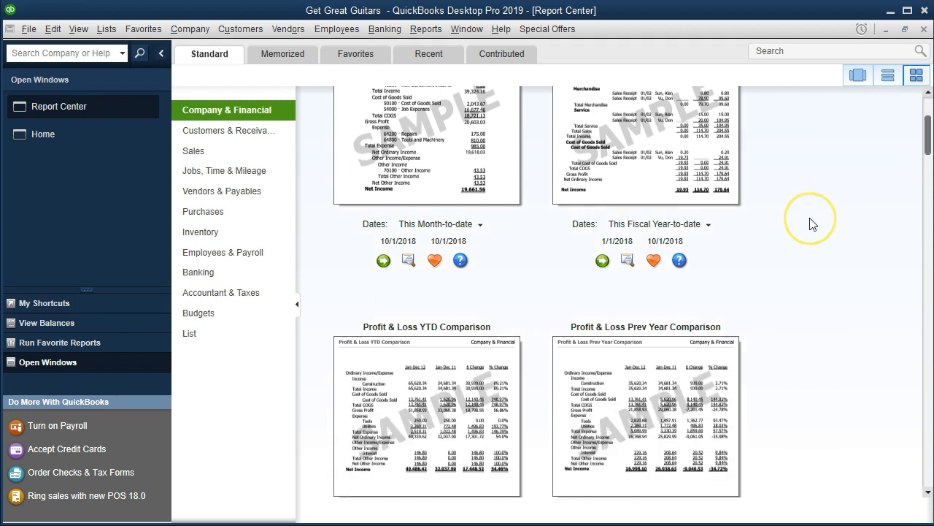
{"action": "scroll", "scroll_direction": "down", "scroll_amount": 3}
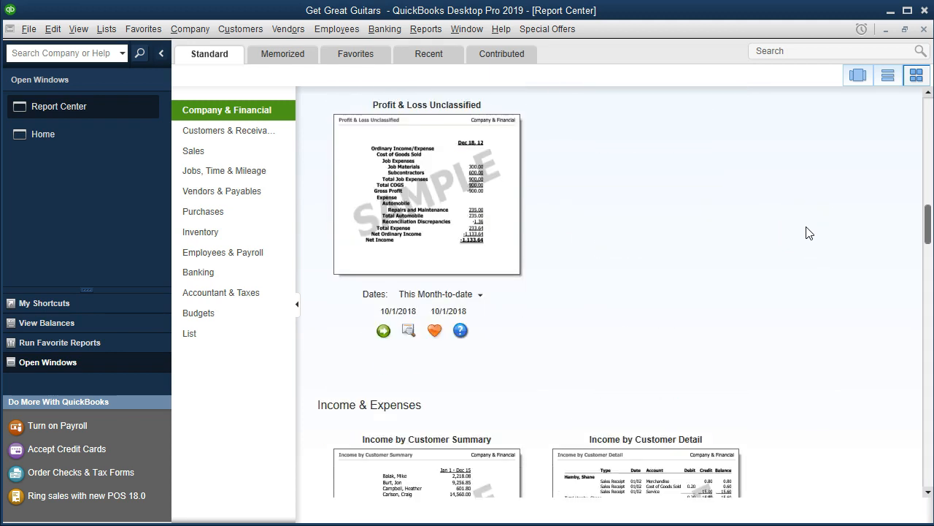
{"action": "scroll", "scroll_direction": "down", "scroll_amount": 3}
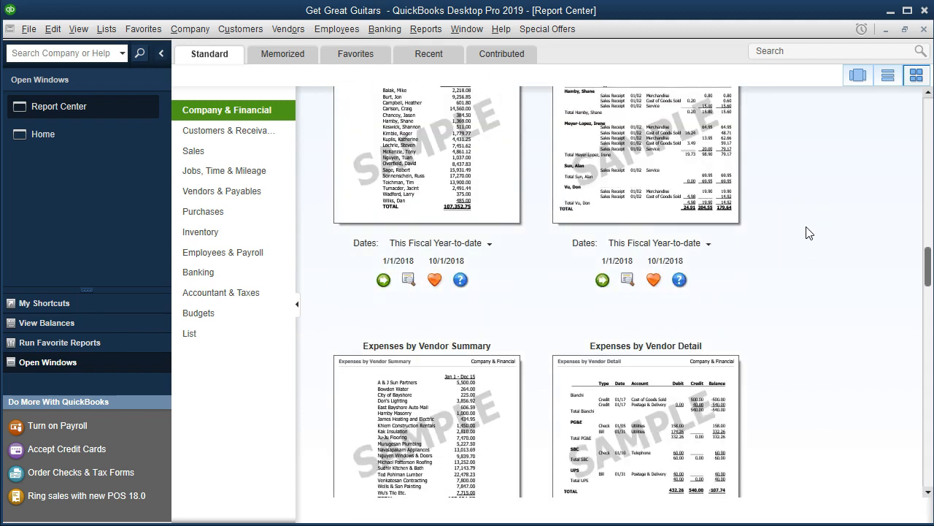
{"action": "scroll", "scroll_direction": "down", "scroll_amount": 3}
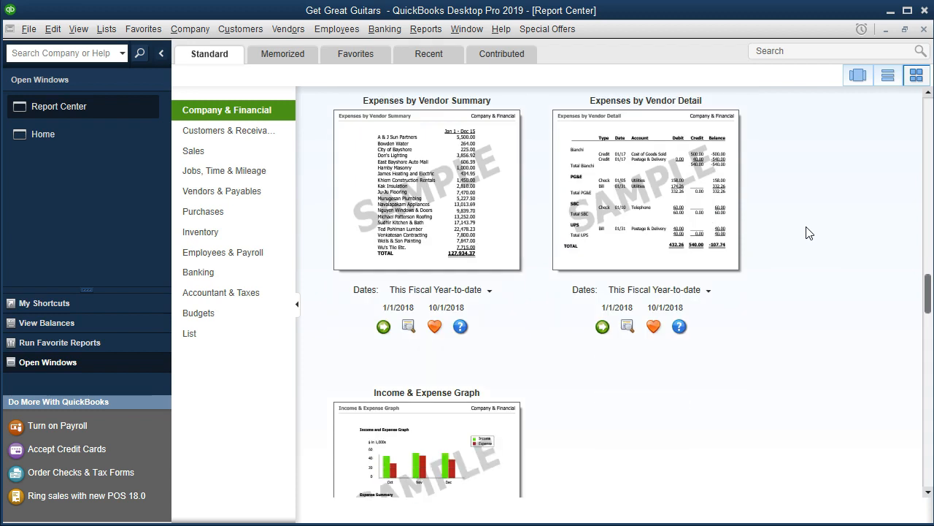
{"action": "scroll", "scroll_direction": "down", "scroll_amount": 3}
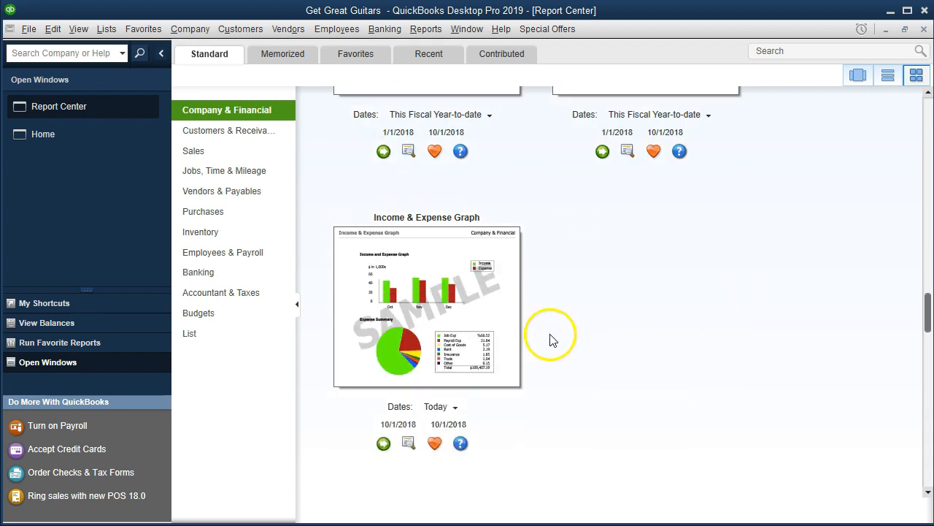
{"action": "mouse_move", "coordinate": [632, 346]}
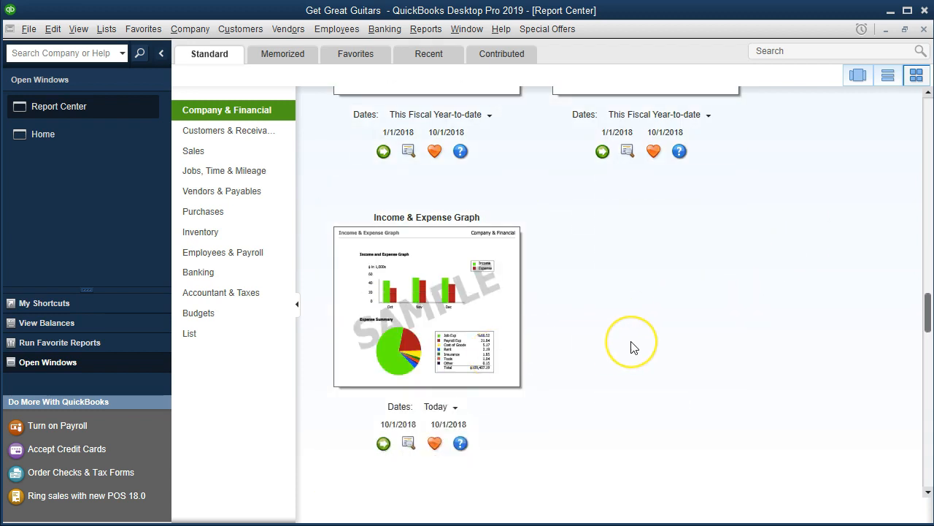
{"action": "mouse_move", "coordinate": [551, 285]}
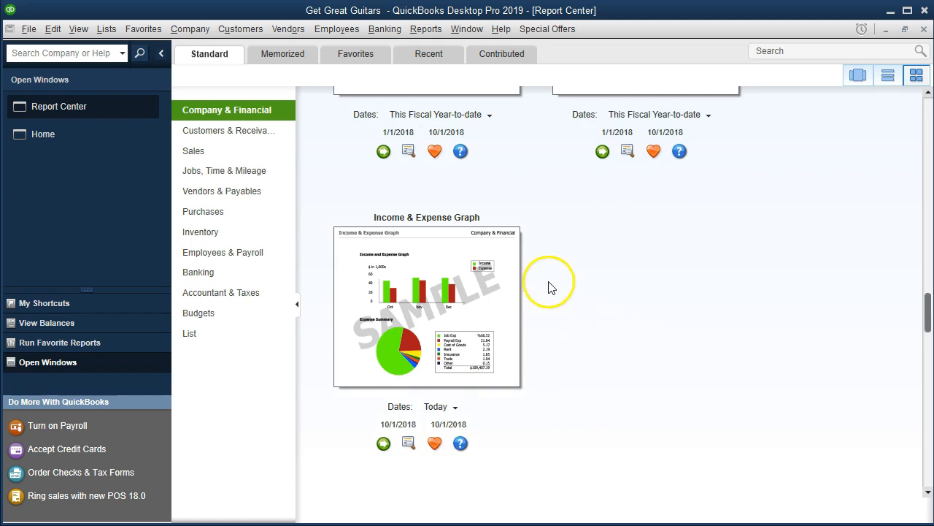
{"action": "mouse_move", "coordinate": [434, 376]}
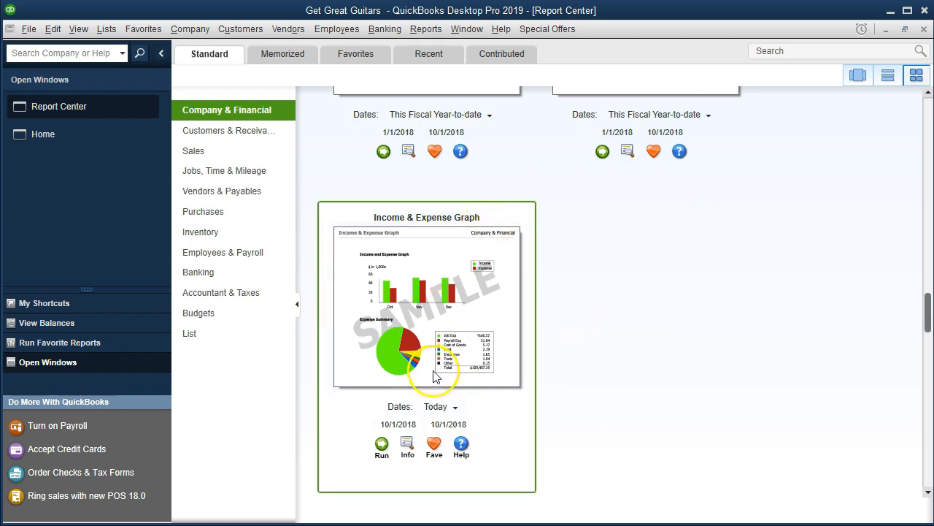
{"action": "mouse_move", "coordinate": [381, 443]}
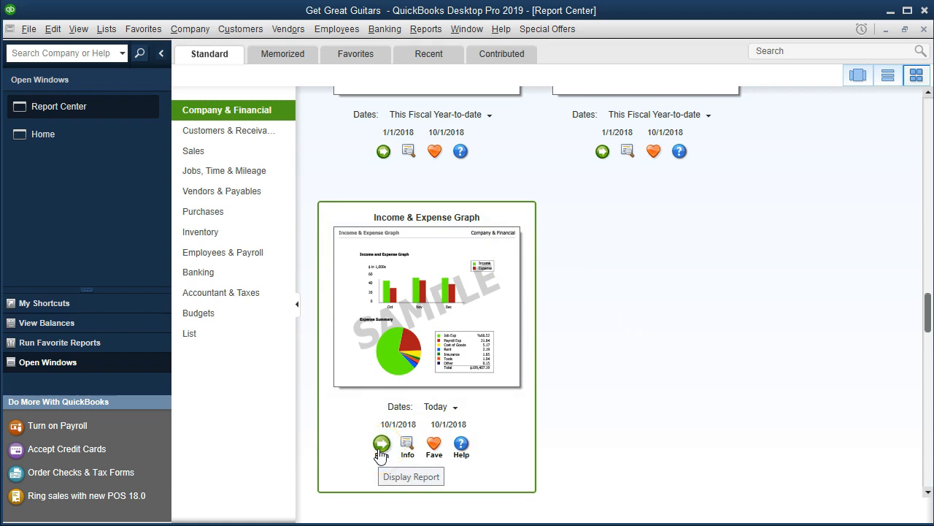
Step: Run the Income & Expense Graph report from its Report Center card
{"action": "left_click", "coordinate": [382, 444]}
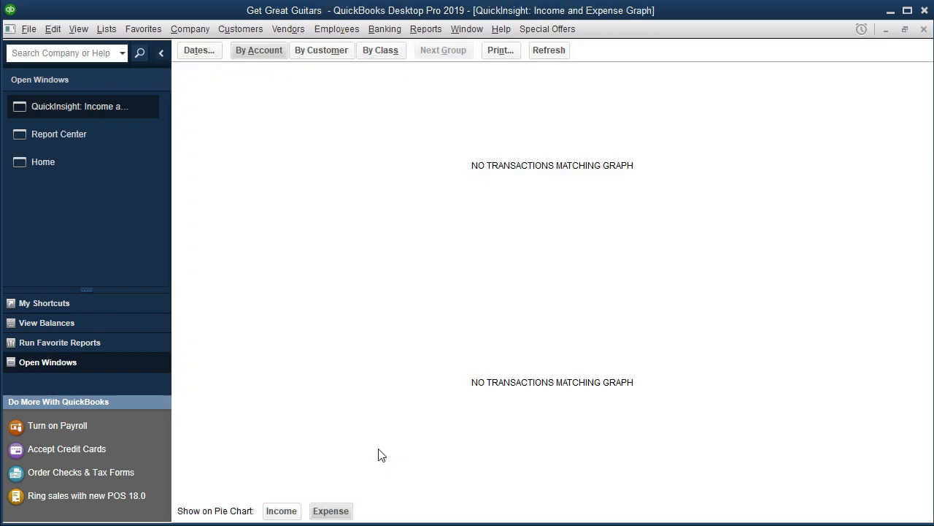
{"action": "mouse_move", "coordinate": [379, 452]}
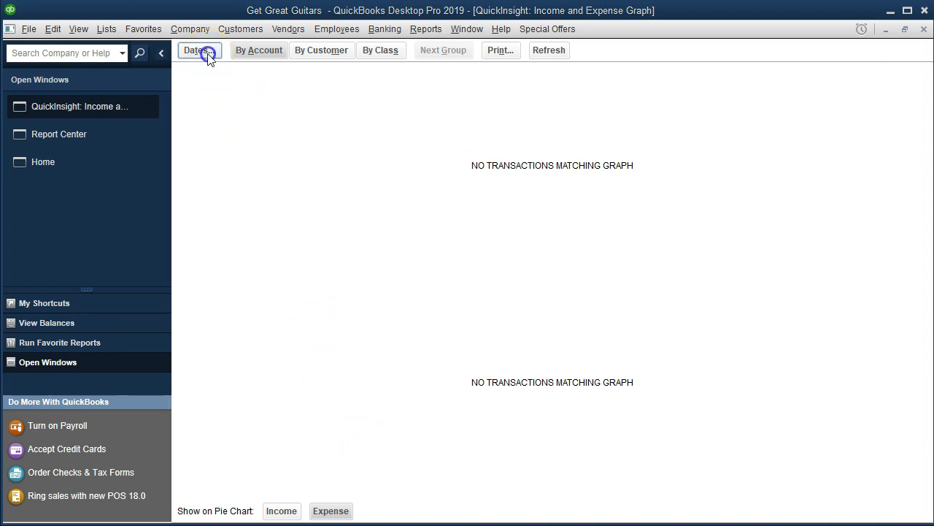
Step: Change the graph dates to 01/01/2019 through 02/28/2019
{"action": "left_click", "coordinate": [198, 49]}
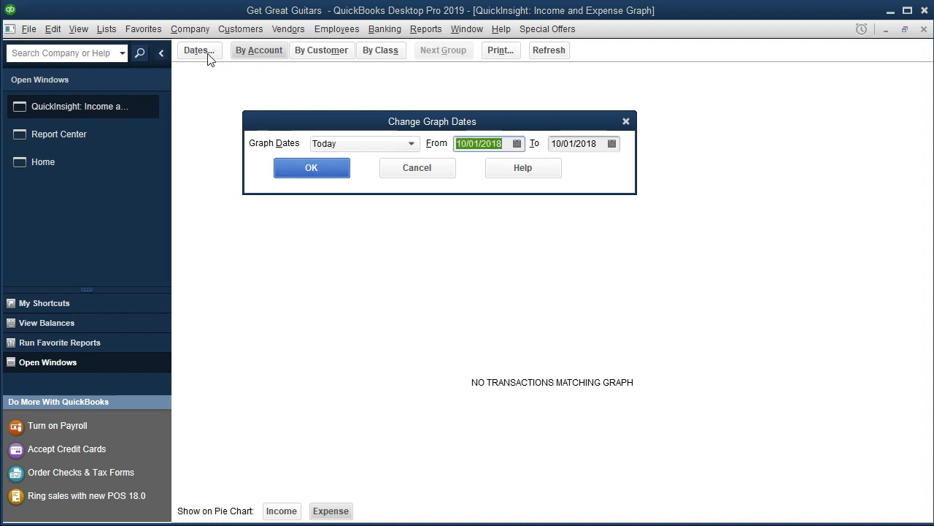
{"action": "type", "text": "01011"}
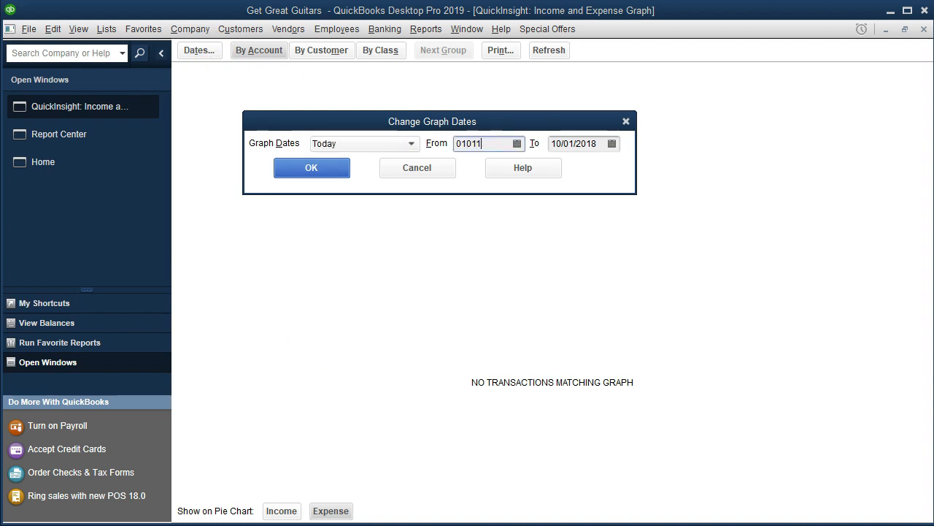
{"action": "type", "text": "028"}
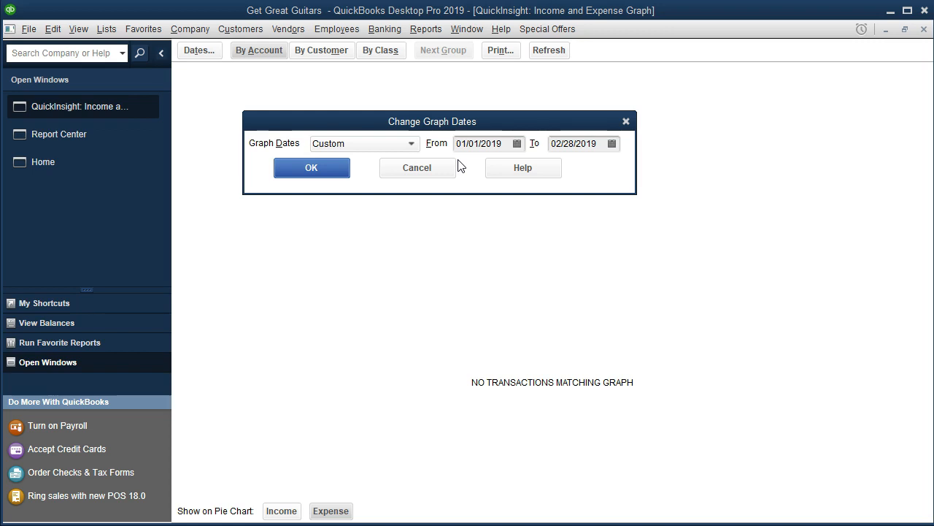
{"action": "left_click", "coordinate": [311, 167]}
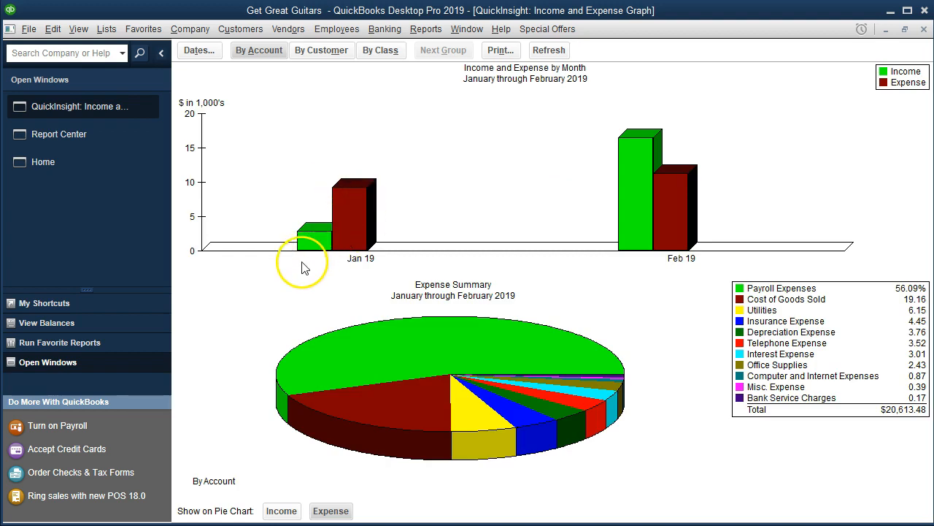
{"action": "mouse_move", "coordinate": [511, 138]}
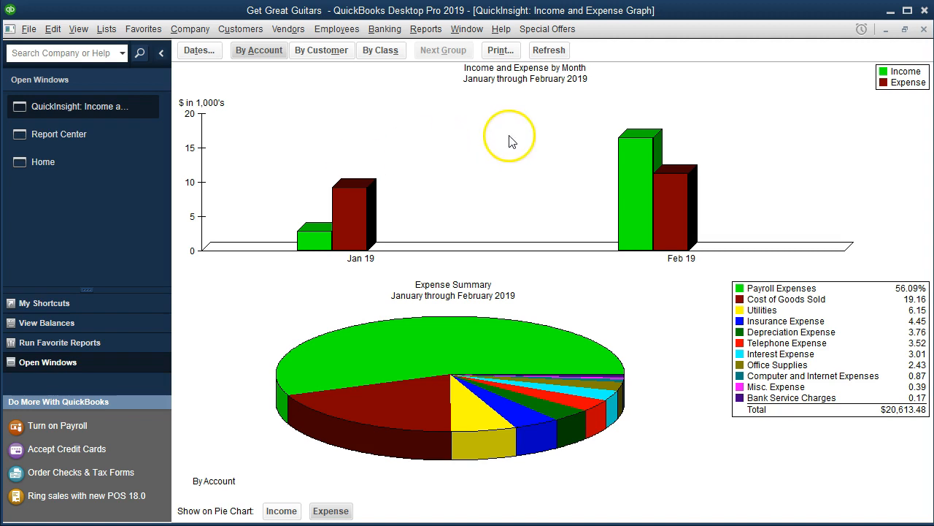
{"action": "mouse_move", "coordinate": [517, 137]}
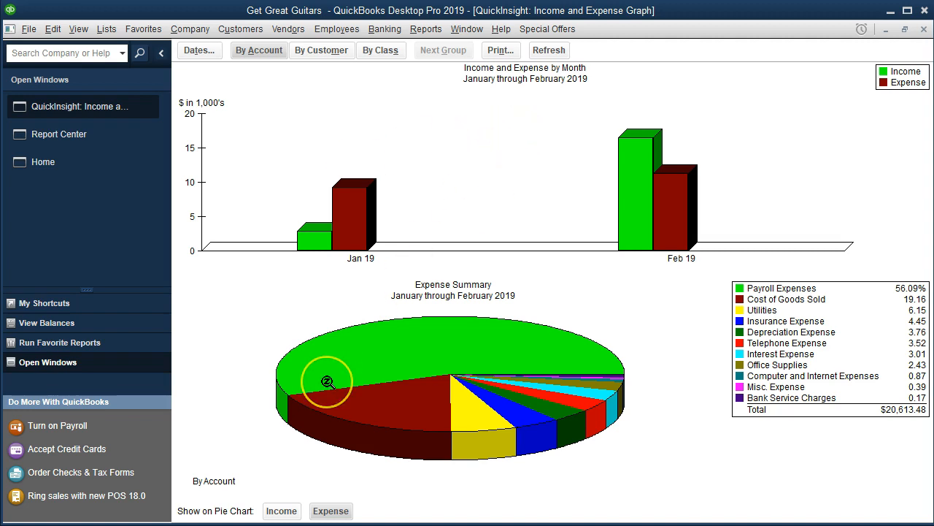
{"action": "mouse_move", "coordinate": [254, 383]}
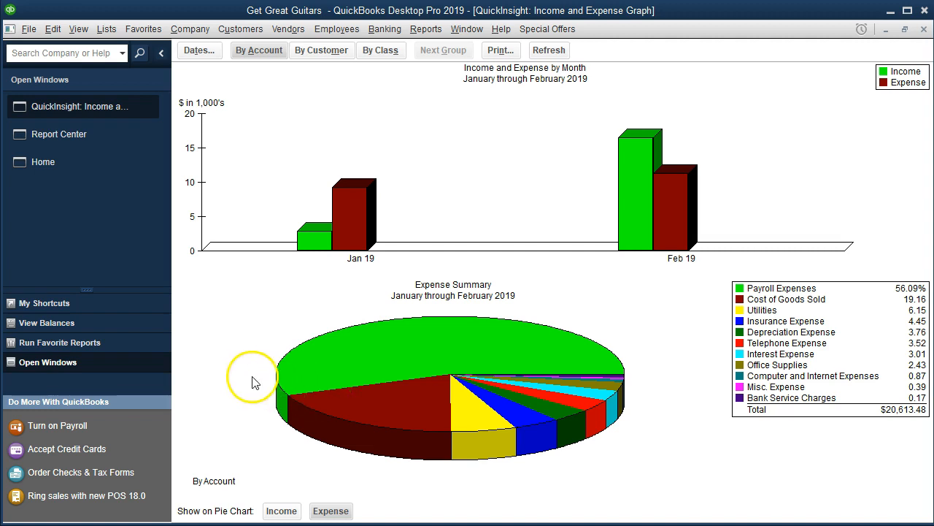
{"action": "mouse_move", "coordinate": [256, 376]}
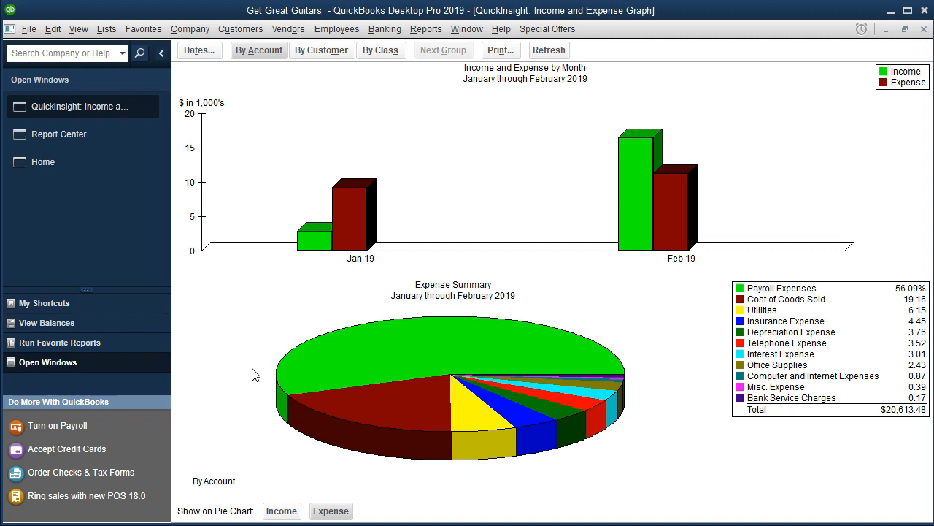
{"action": "mouse_move", "coordinate": [778, 444]}
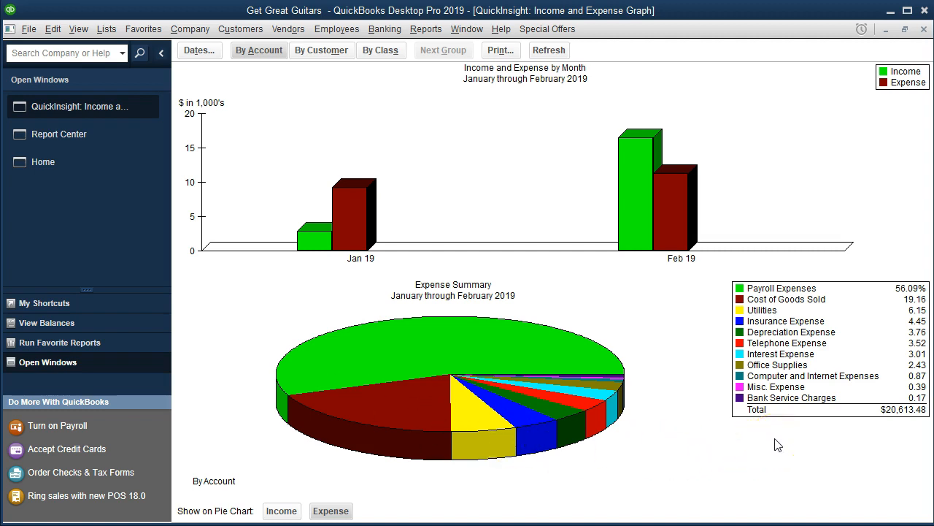
{"action": "mouse_move", "coordinate": [507, 309]}
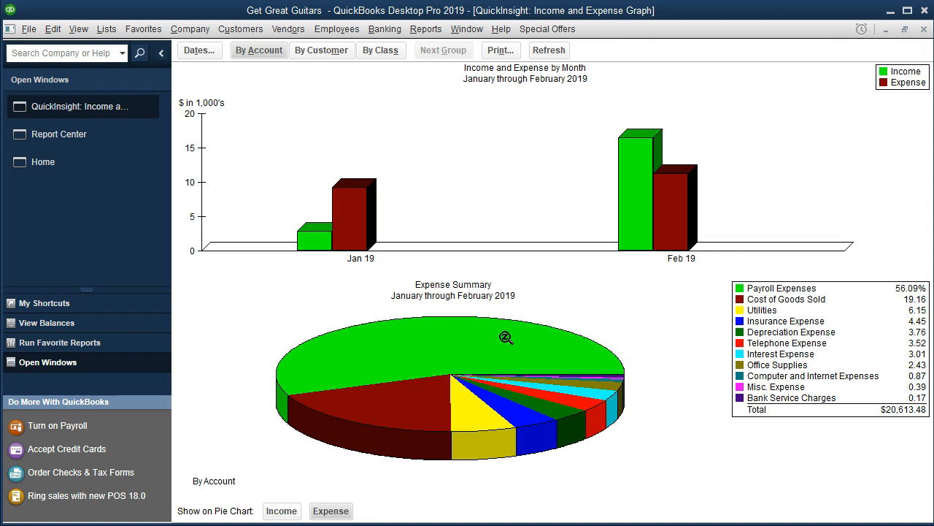
{"action": "mouse_move", "coordinate": [507, 93]}
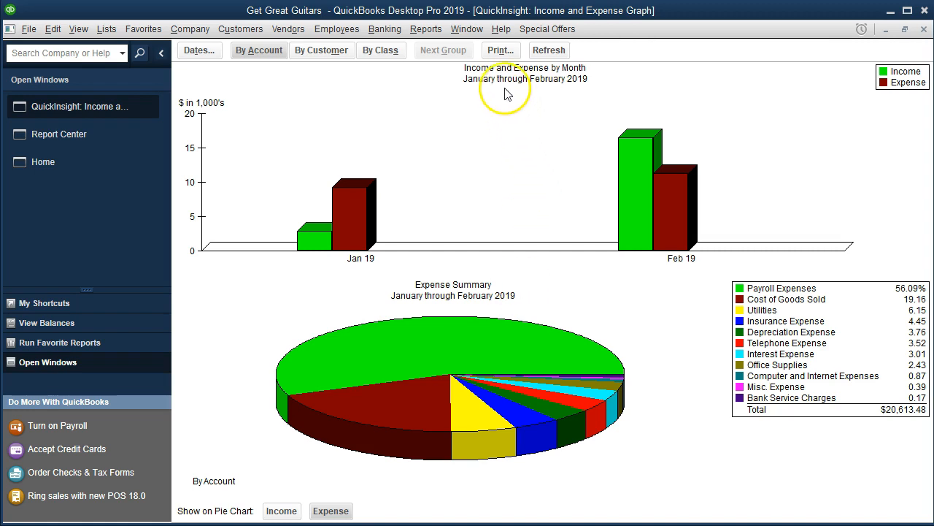
Step: Open the Profit & Loss Standard report dated 01/01/2019 through 02/28/2019
{"action": "left_click", "coordinate": [426, 29]}
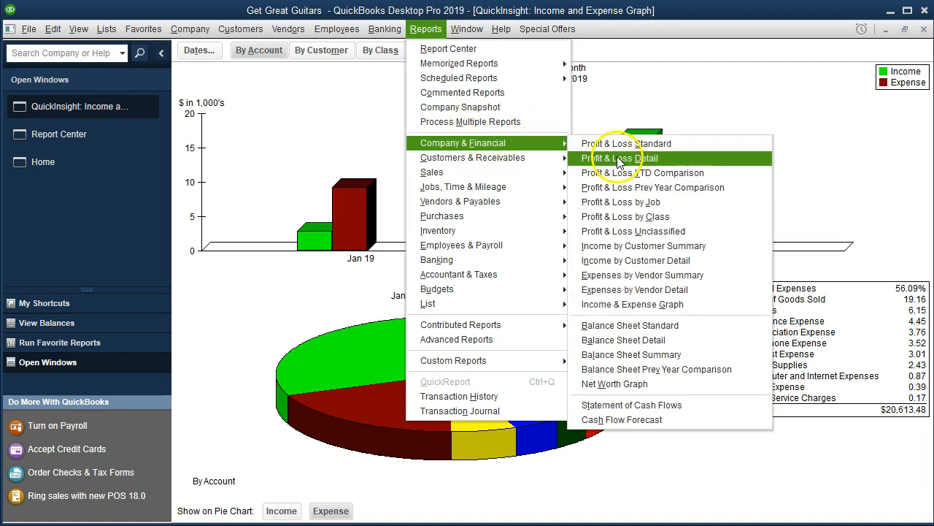
{"action": "mouse_move", "coordinate": [625, 143]}
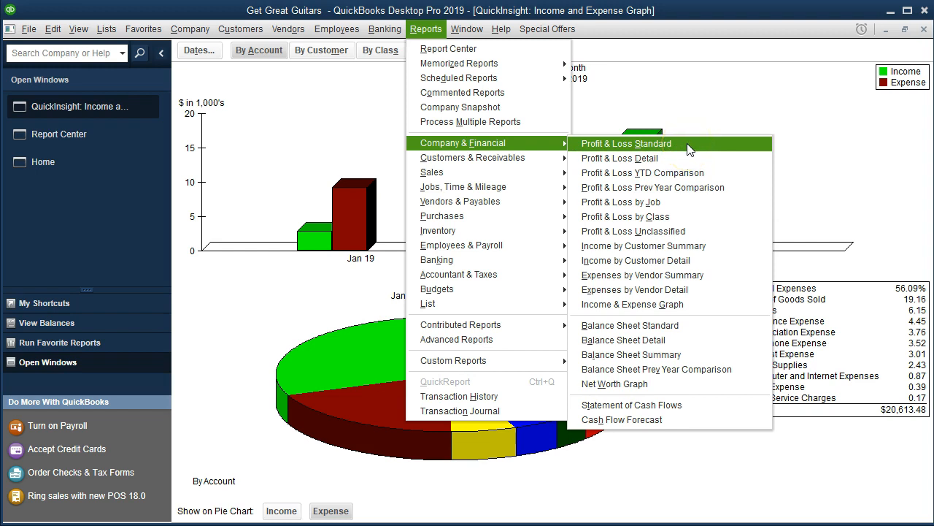
{"action": "left_click", "coordinate": [625, 144]}
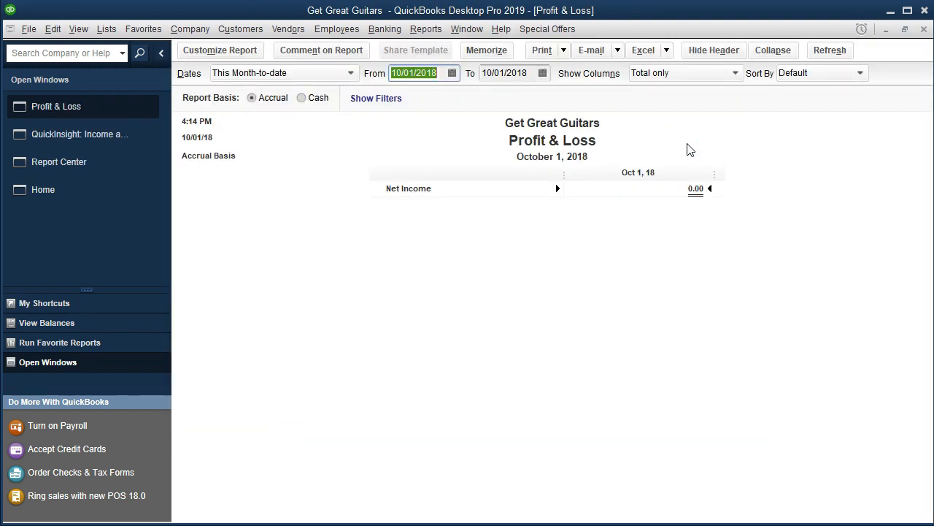
{"action": "type", "text": "0"}
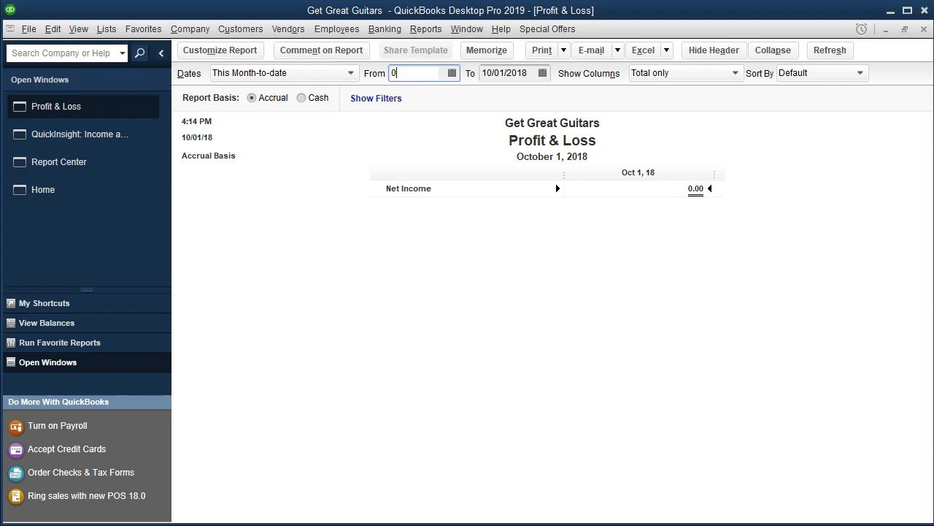
{"action": "type", "text": "01/01/2019"}
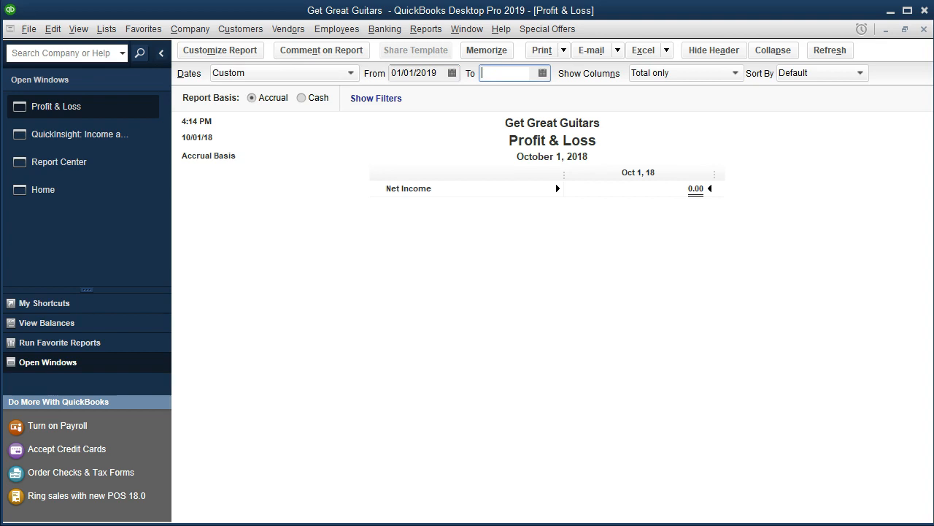
{"action": "type", "text": "022819"}
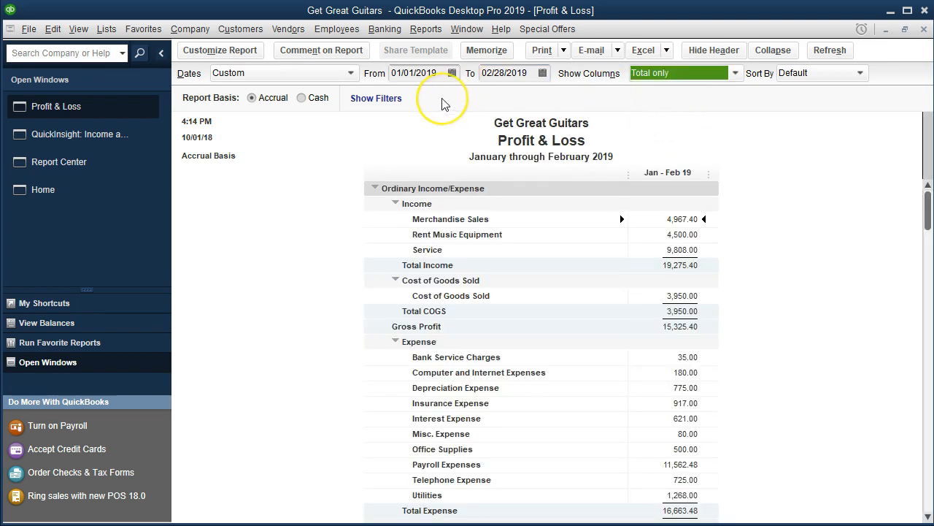
{"action": "mouse_move", "coordinate": [473, 342]}
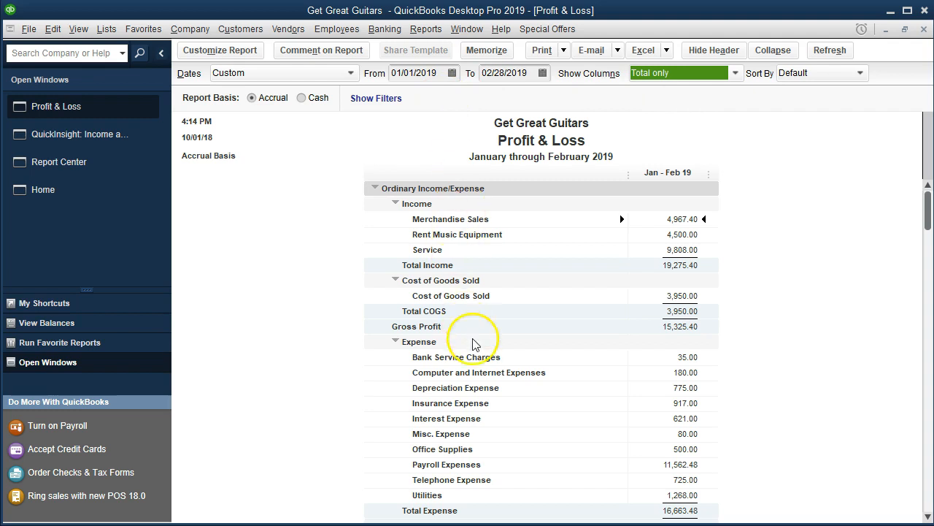
{"action": "scroll", "scroll_direction": "down", "scroll_amount": 3}
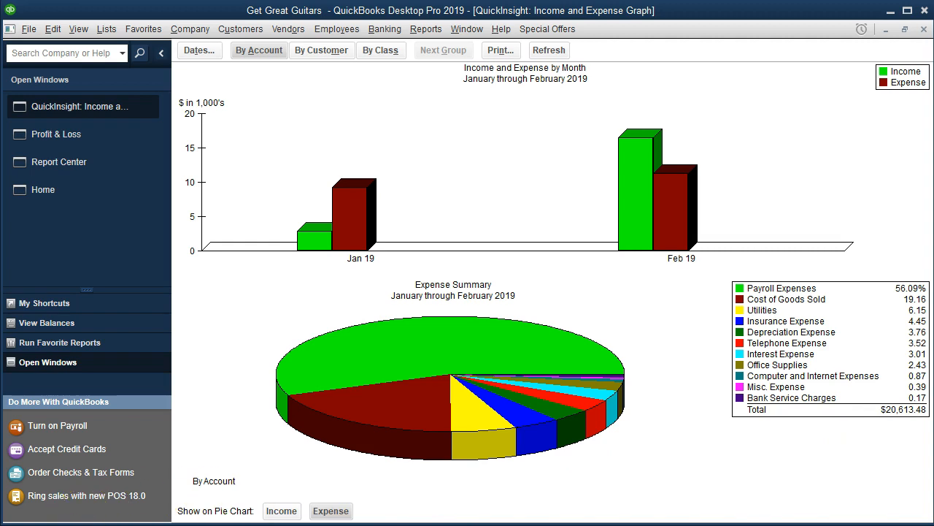
{"action": "mouse_move", "coordinate": [837, 442]}
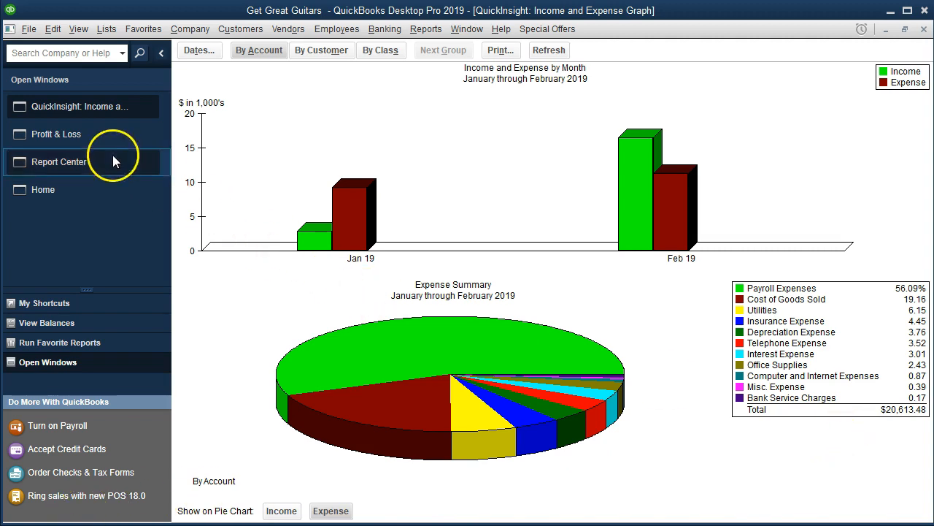
Step: Return to Profit & Loss and total COGS plus expenses to 20,613.48
{"action": "left_click", "coordinate": [56, 106]}
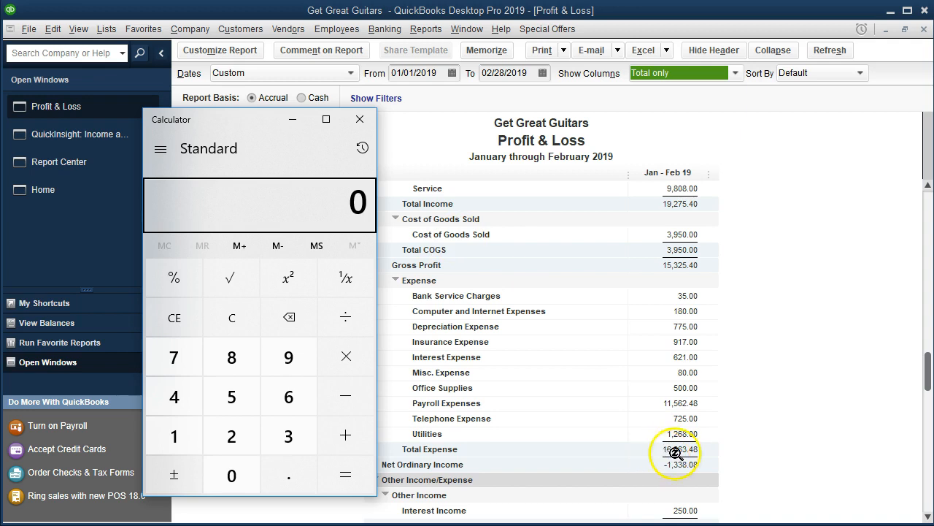
{"action": "mouse_move", "coordinate": [723, 270]}
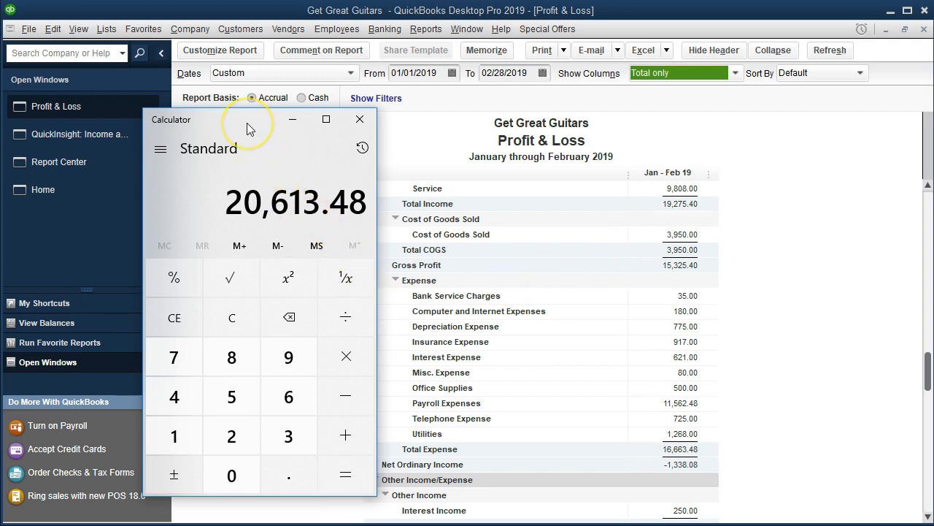
{"action": "left_click", "coordinate": [359, 118]}
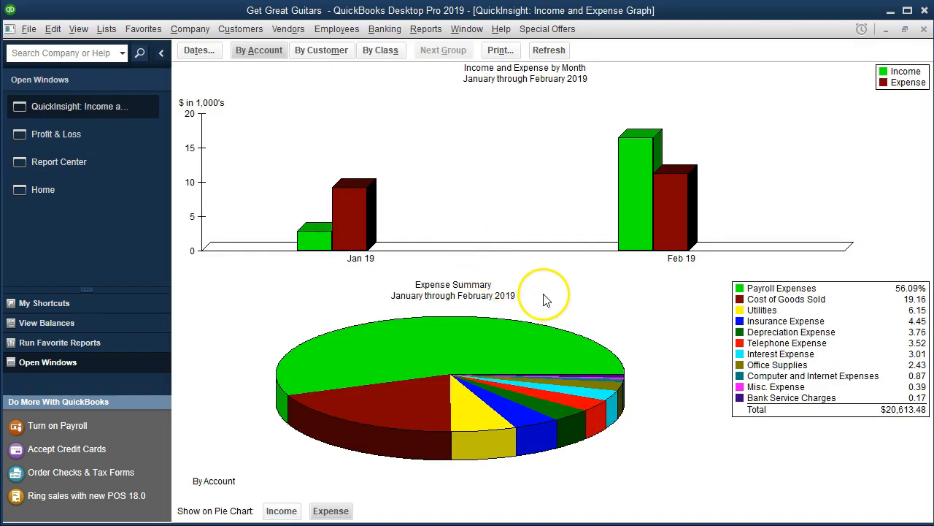
{"action": "mouse_move", "coordinate": [891, 426]}
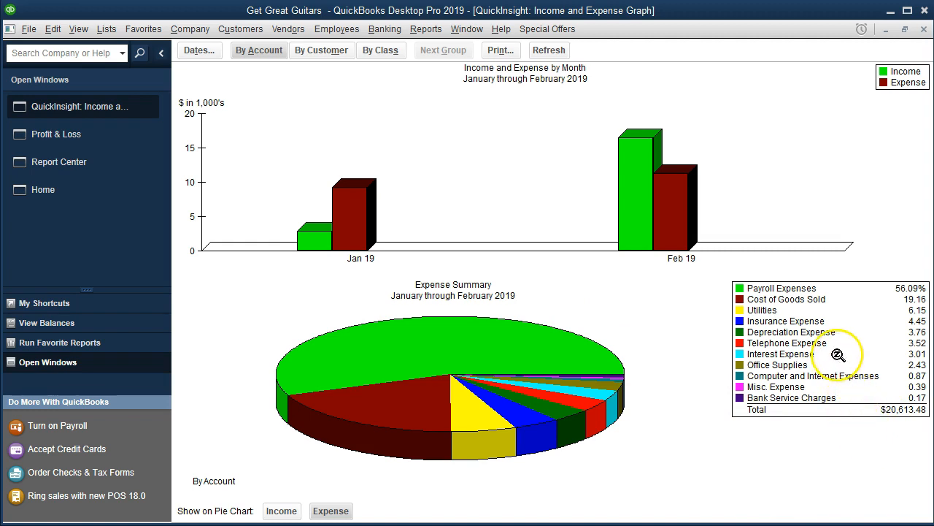
{"action": "mouse_move", "coordinate": [810, 303]}
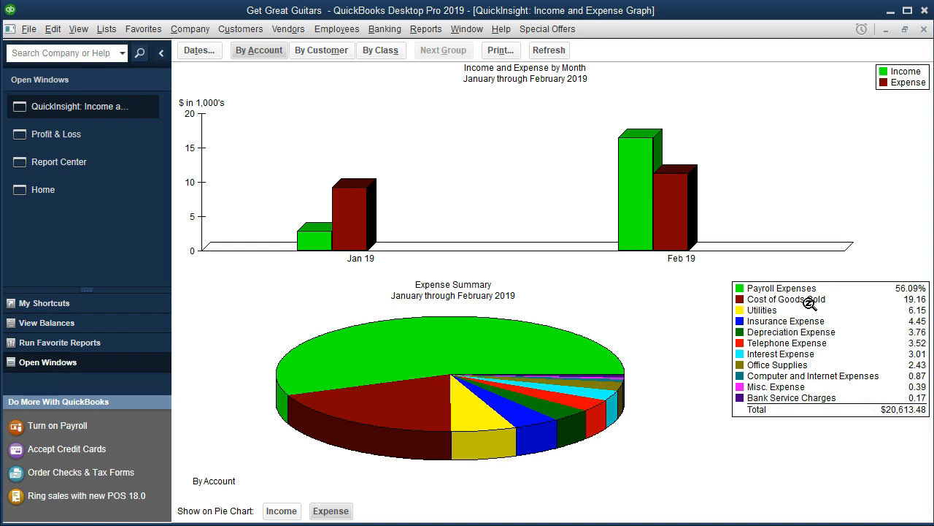
{"action": "mouse_move", "coordinate": [654, 423]}
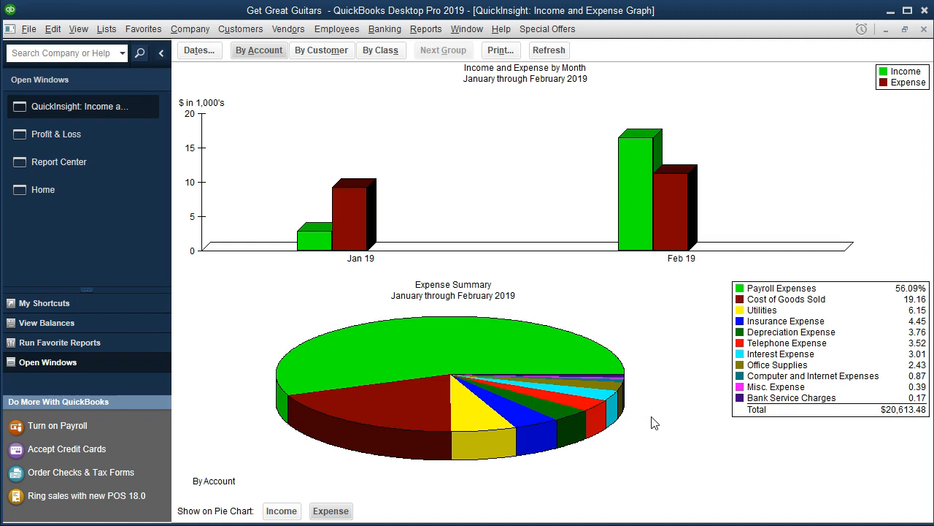
{"action": "mouse_move", "coordinate": [540, 357]}
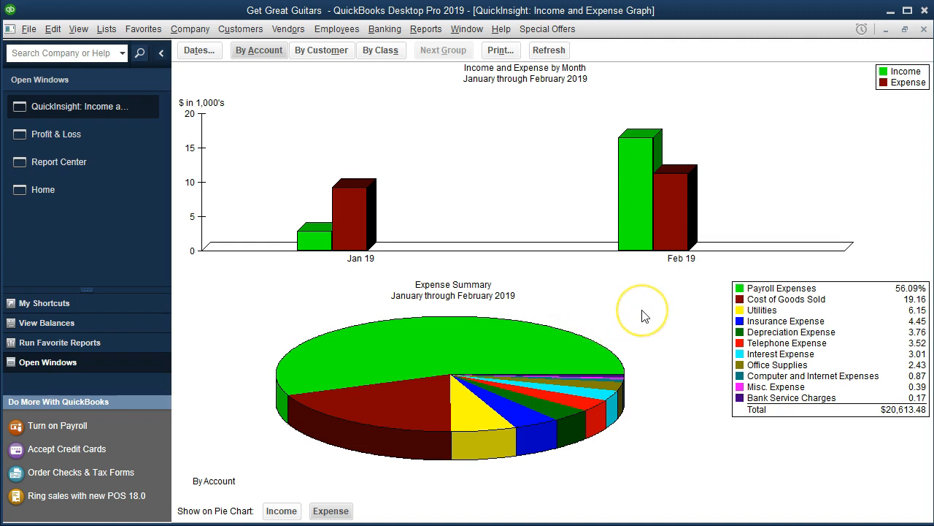
{"action": "mouse_move", "coordinate": [644, 315]}
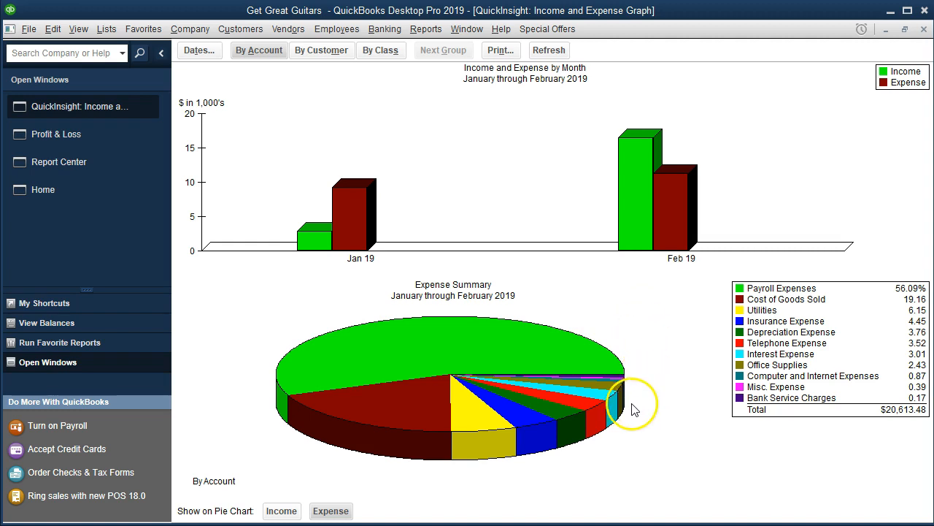
{"action": "mouse_move", "coordinate": [727, 301]}
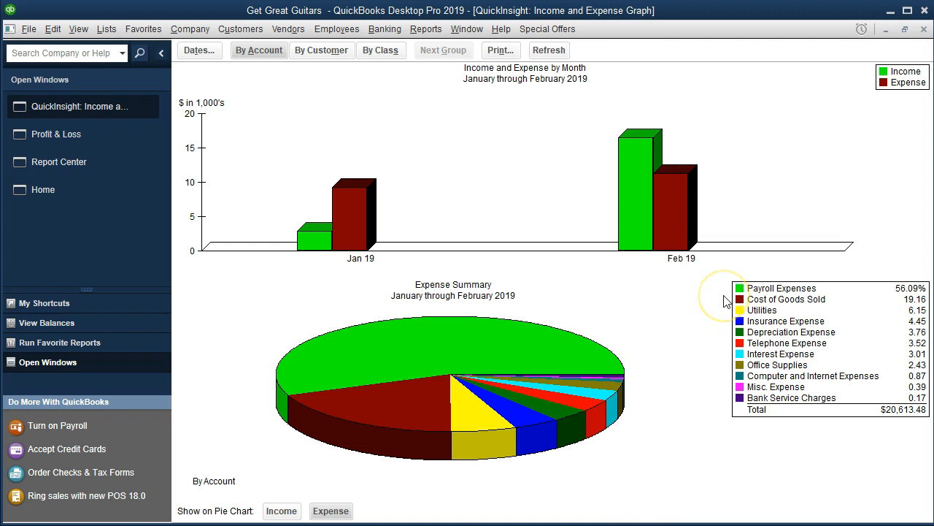
{"action": "mouse_move", "coordinate": [731, 303]}
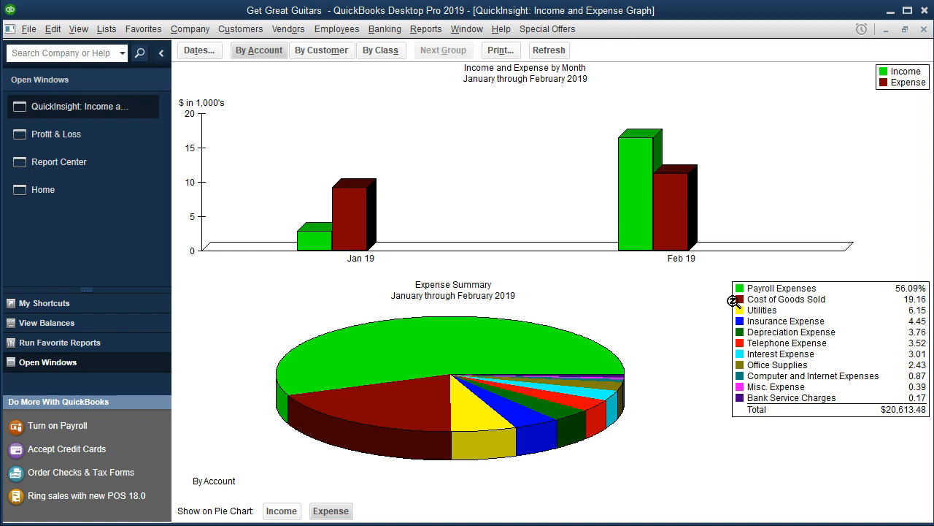
{"action": "mouse_move", "coordinate": [288, 80]}
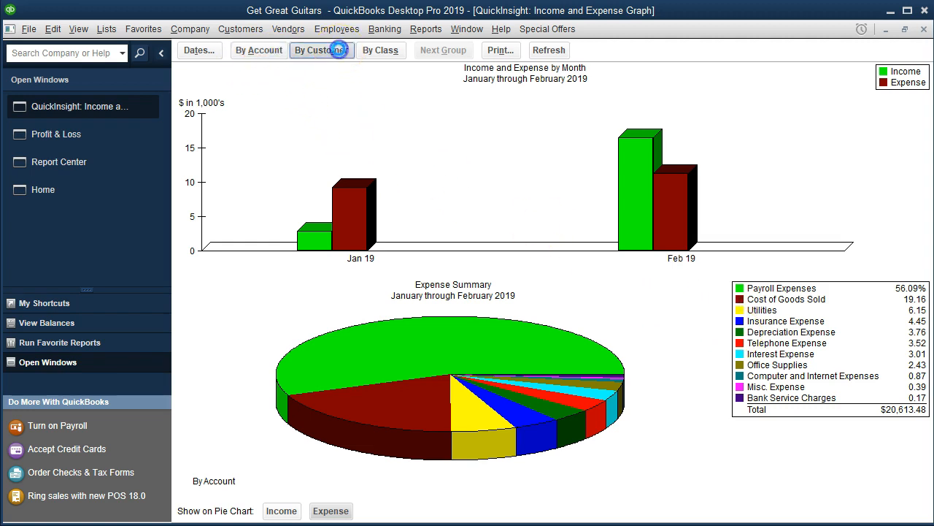
{"action": "left_click", "coordinate": [321, 49]}
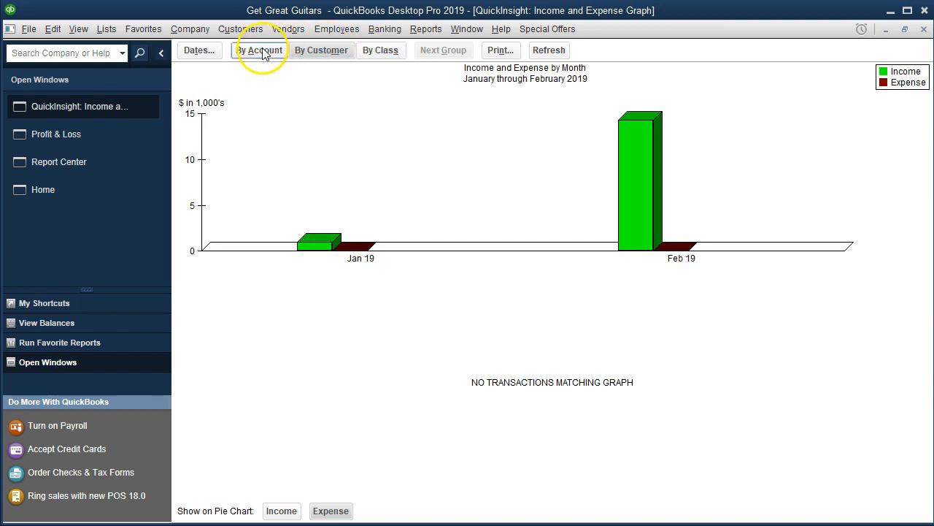
{"action": "left_click", "coordinate": [259, 50]}
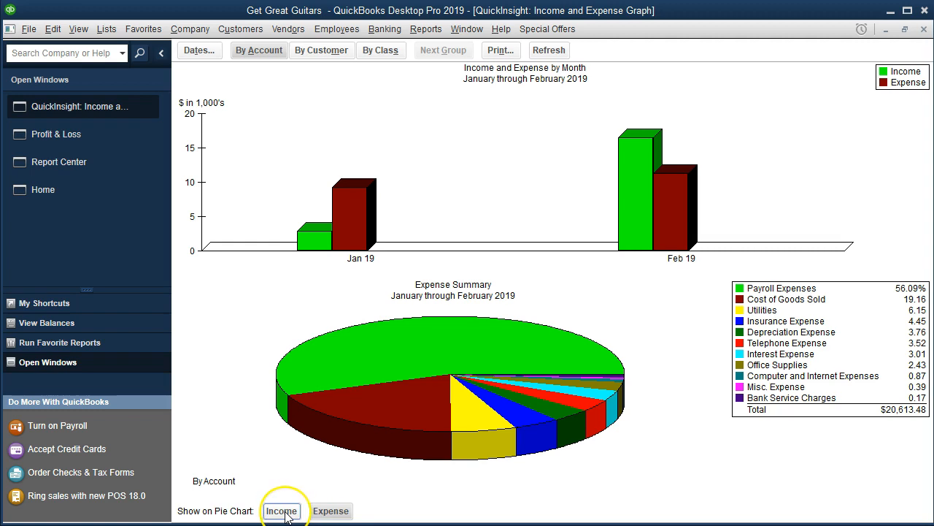
{"action": "left_click", "coordinate": [281, 510]}
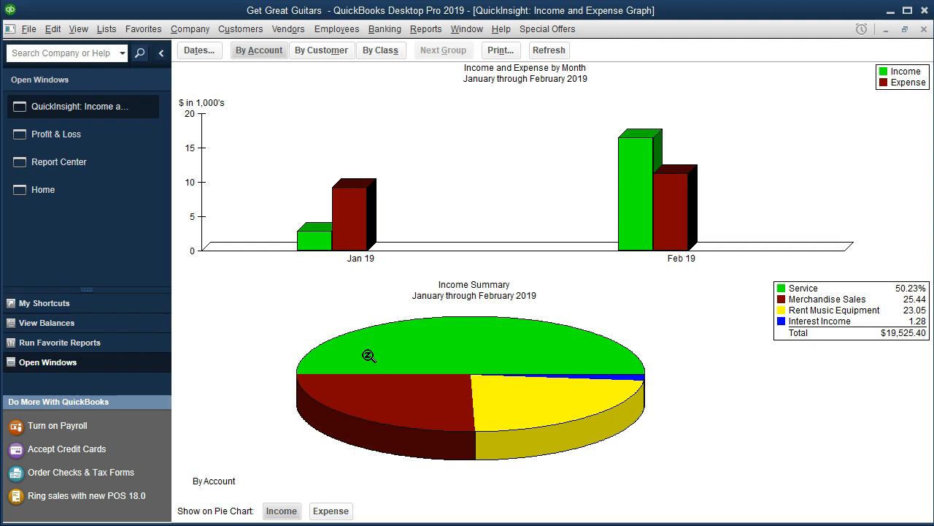
{"action": "mouse_move", "coordinate": [649, 333]}
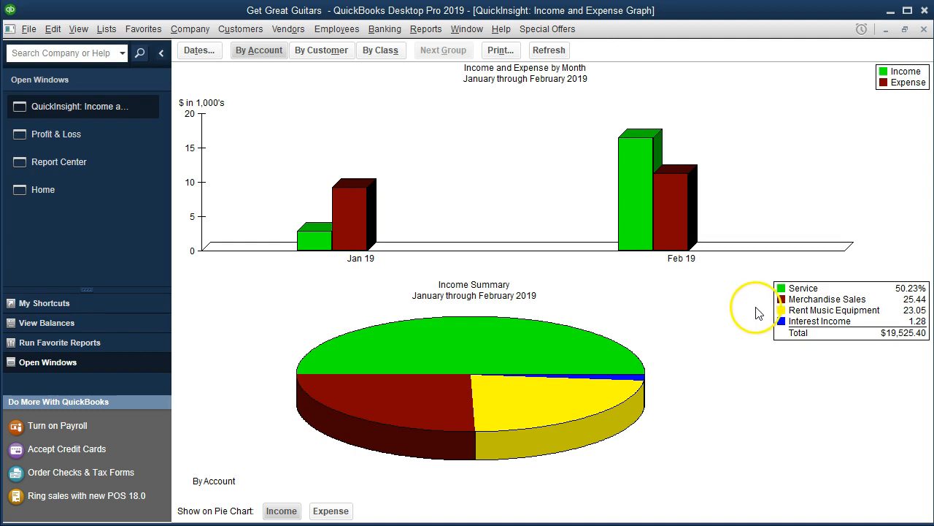
{"action": "mouse_move", "coordinate": [762, 327]}
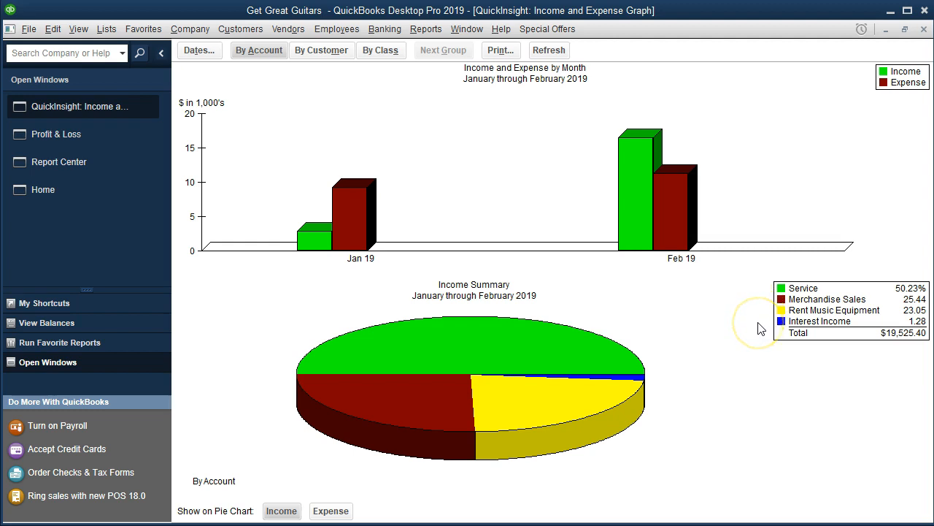
{"action": "mouse_move", "coordinate": [762, 328]}
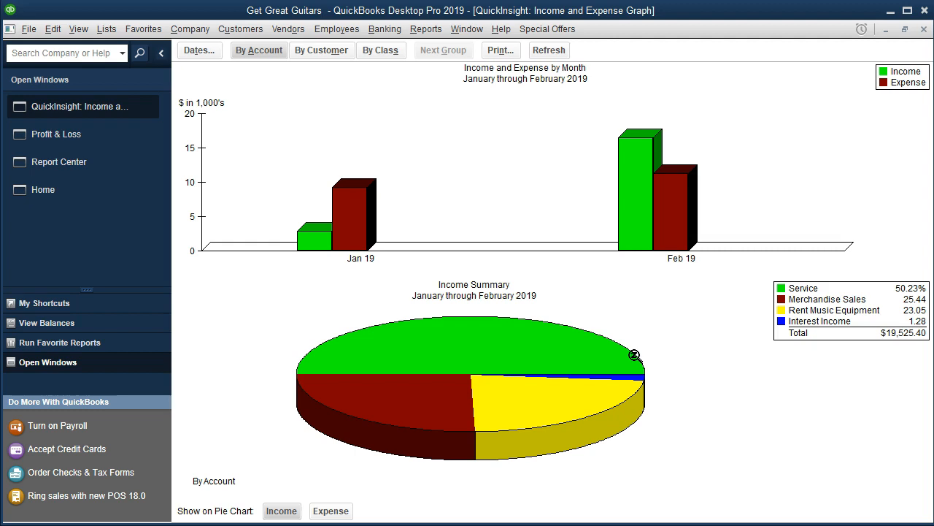
{"action": "mouse_move", "coordinate": [409, 139]}
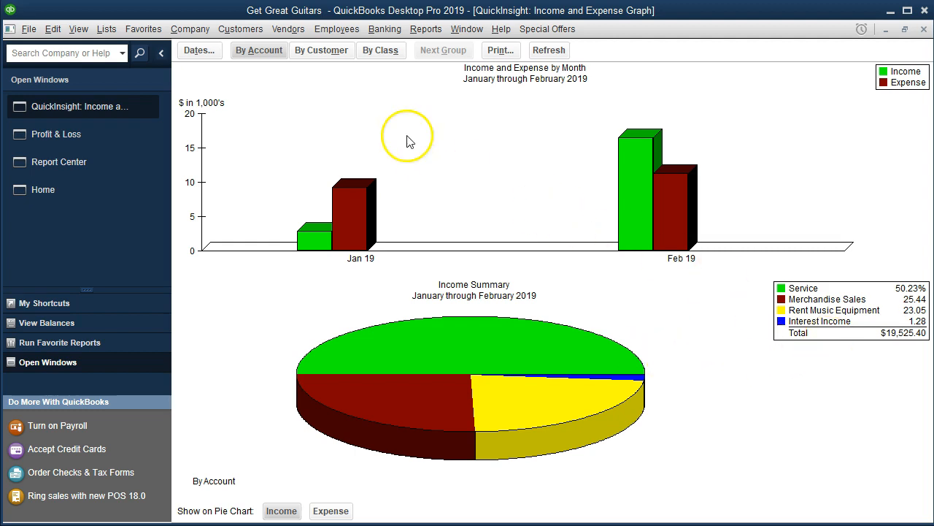
Step: Try By Customer, revert to By Account, and show Expense on the pie chart
{"action": "left_click", "coordinate": [321, 50]}
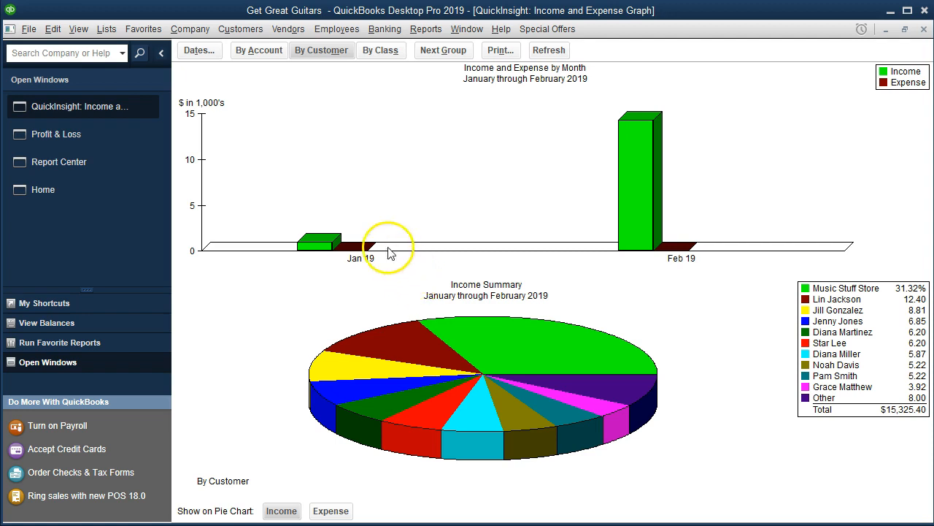
{"action": "left_click", "coordinate": [259, 49]}
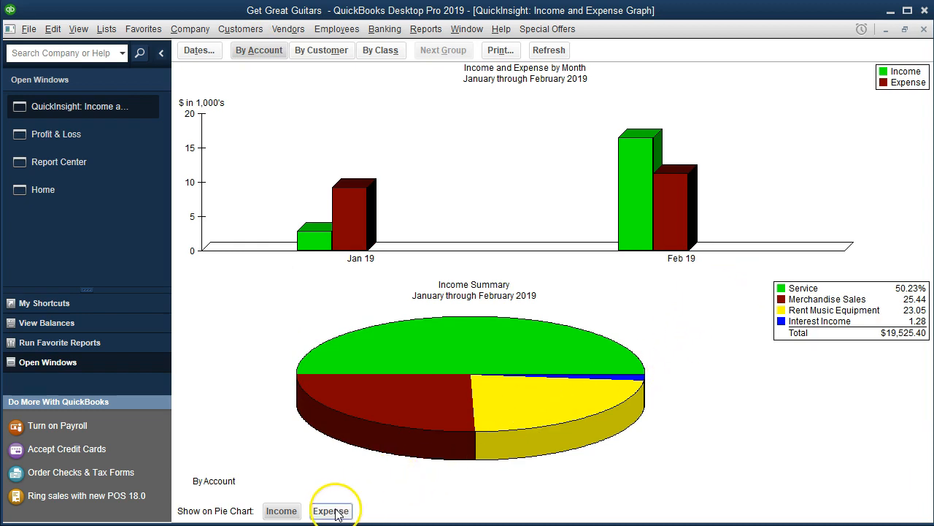
{"action": "left_click", "coordinate": [331, 510]}
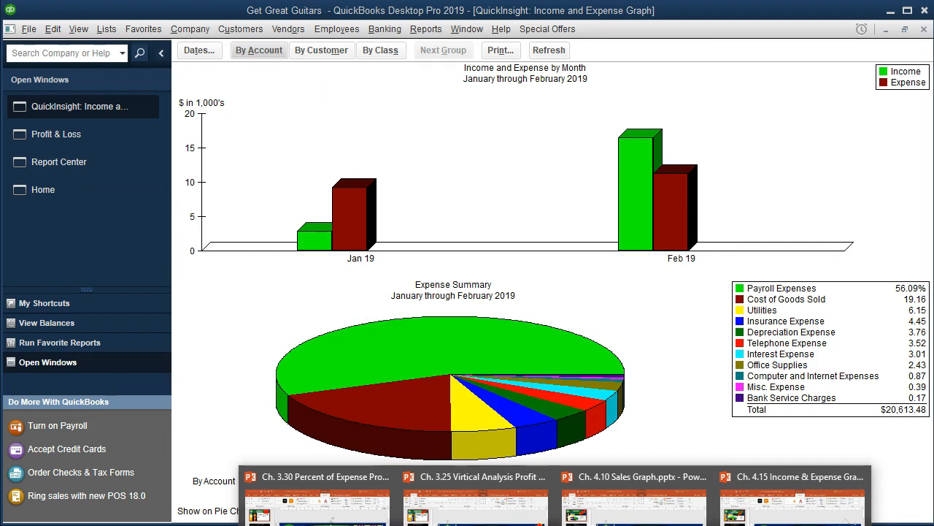
Step: Add a new blank slide to the PowerPoint deck
{"action": "left_click", "coordinate": [632, 476]}
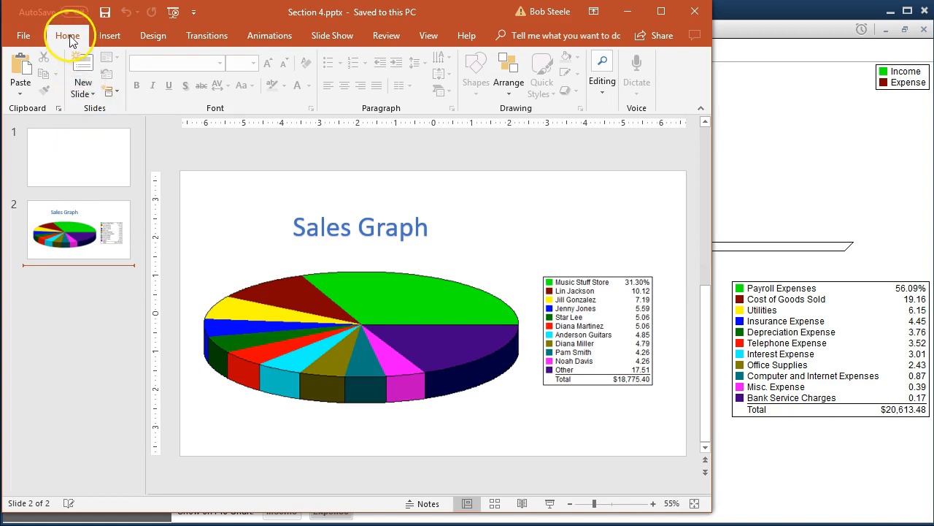
{"action": "left_click", "coordinate": [82, 86]}
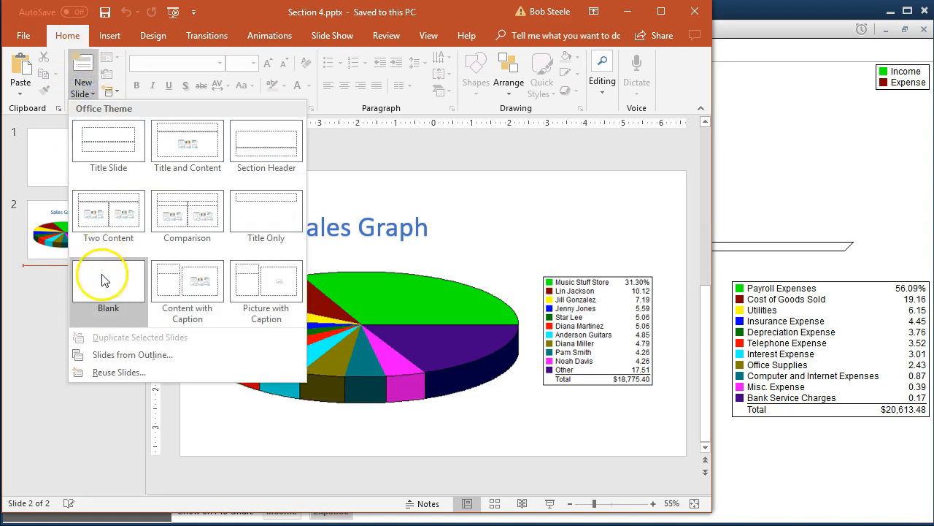
{"action": "left_click", "coordinate": [108, 281]}
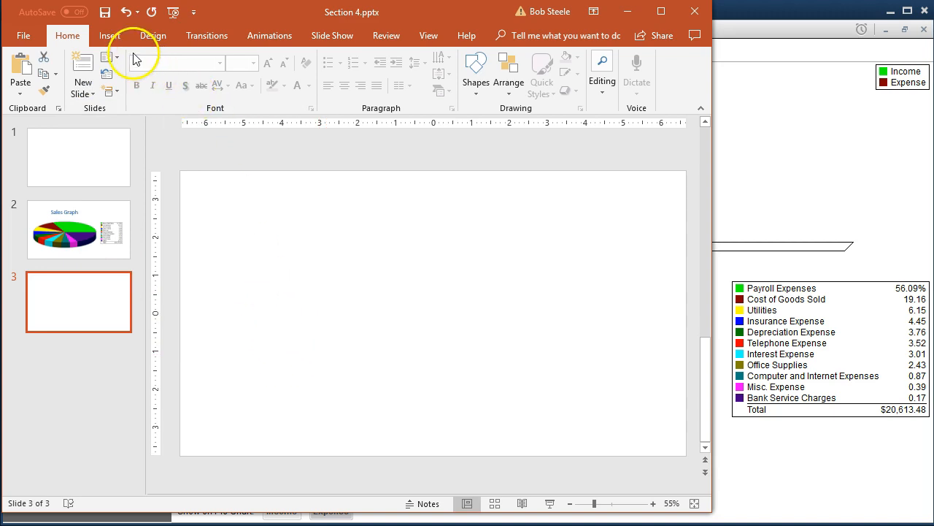
Step: Insert a screenshot of the QuickBooks Income and Expense Graph window
{"action": "left_click", "coordinate": [109, 35]}
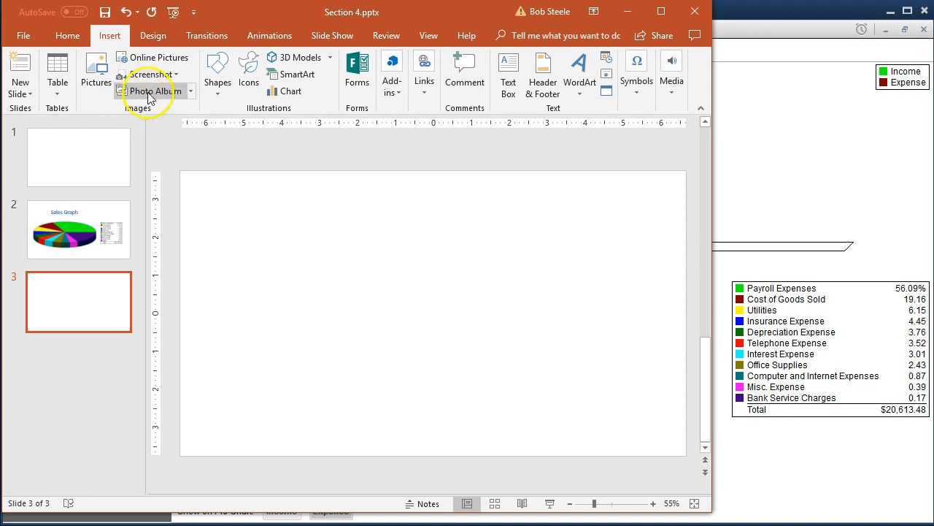
{"action": "left_click", "coordinate": [149, 74]}
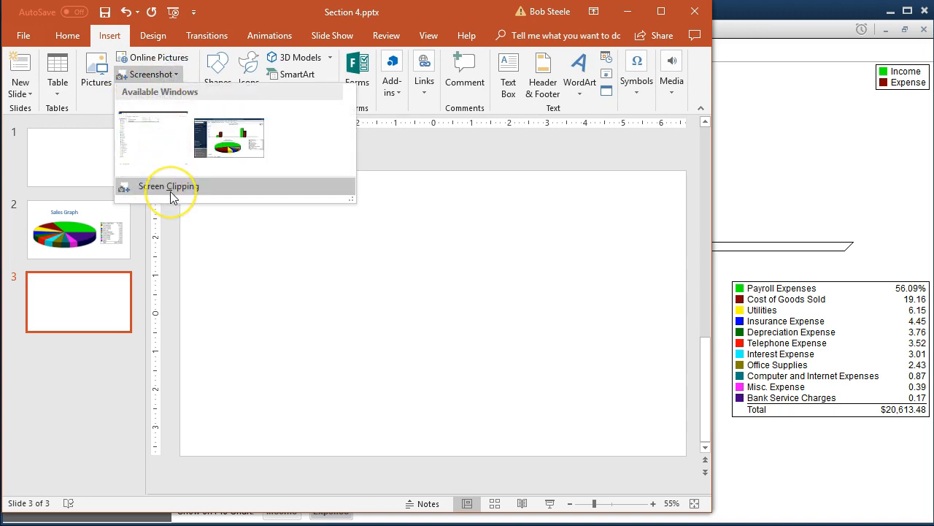
{"action": "mouse_move", "coordinate": [169, 186]}
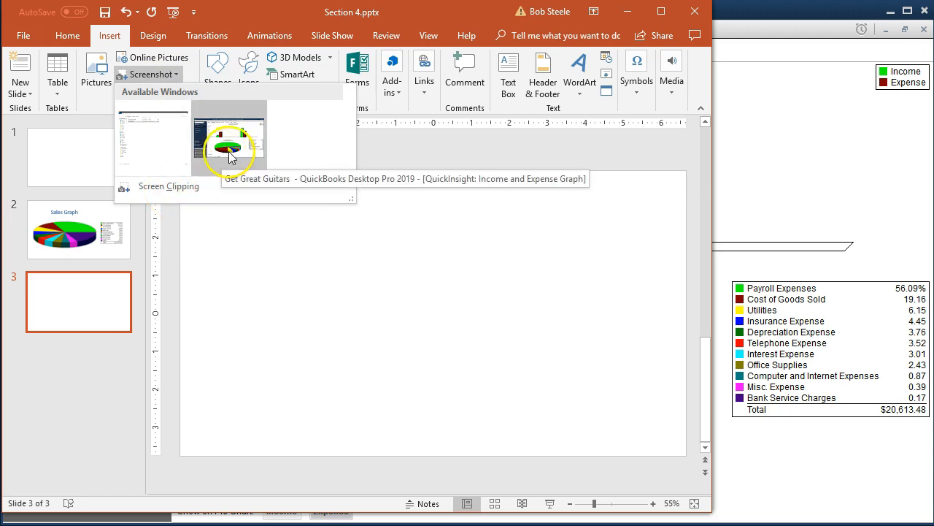
{"action": "left_click", "coordinate": [228, 139]}
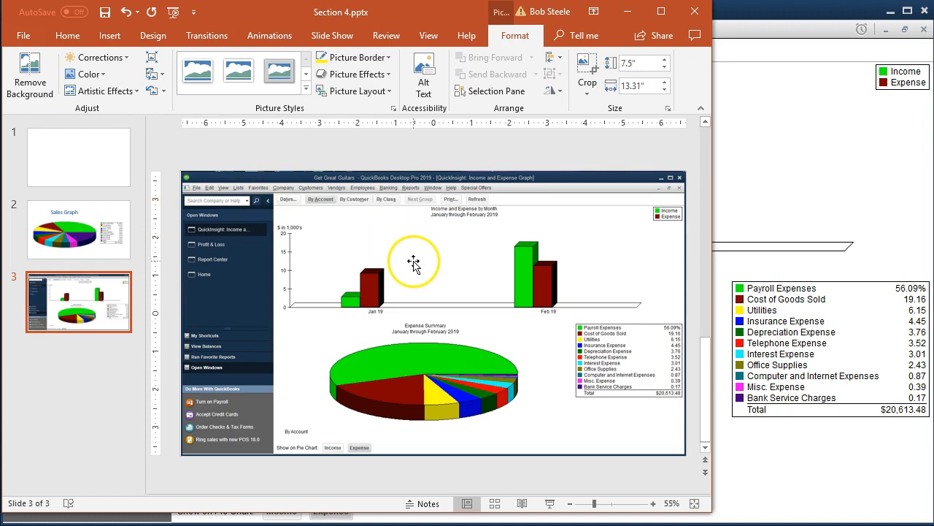
{"action": "mouse_move", "coordinate": [706, 150]}
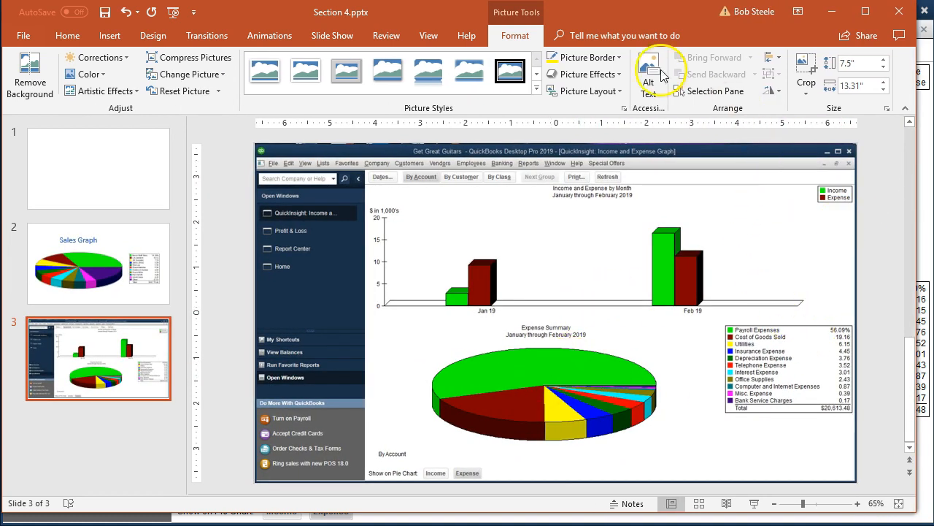
{"action": "mouse_move", "coordinate": [707, 66]}
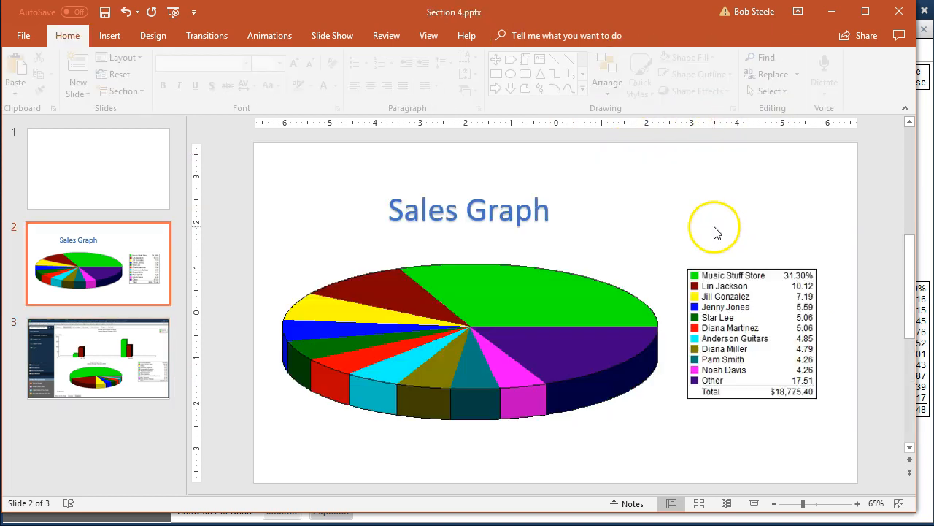
Step: Crop the slide 3 screenshot into separate pie chart and legend pictures
{"action": "left_click", "coordinate": [98, 358]}
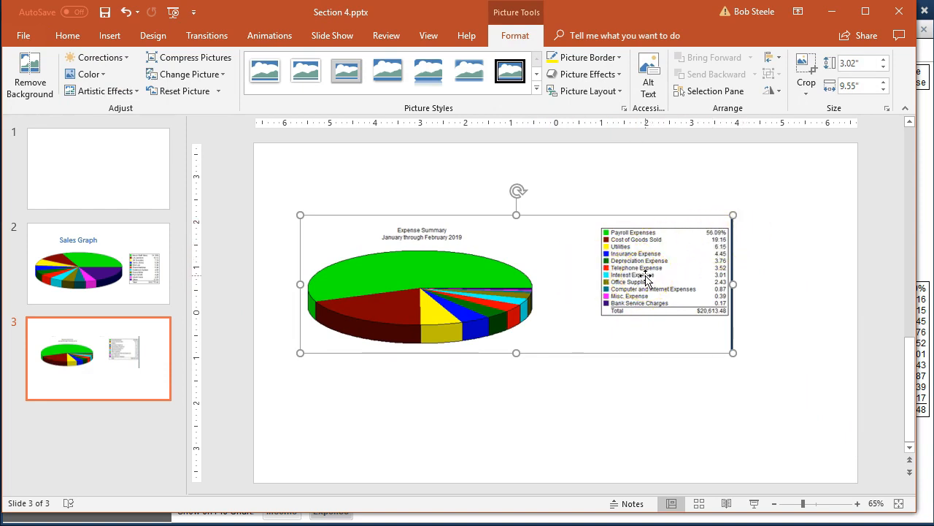
{"action": "mouse_move", "coordinate": [124, 48]}
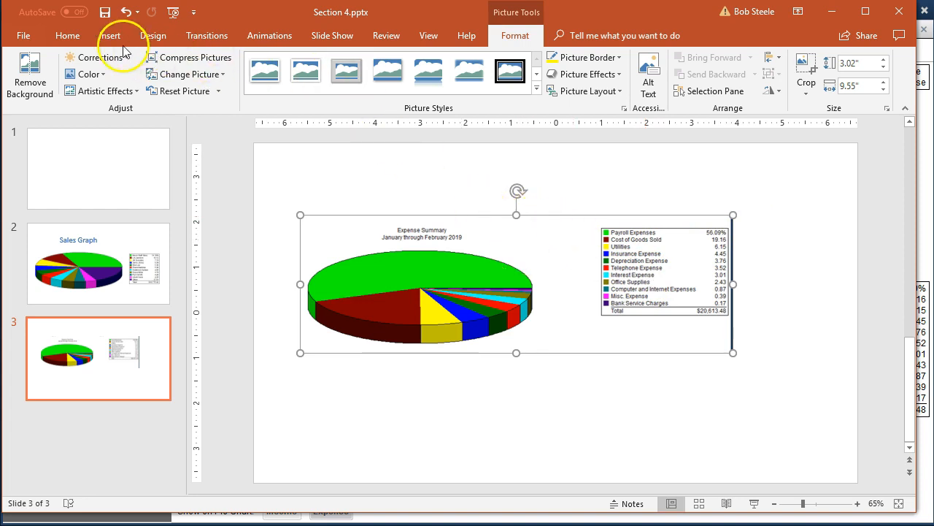
{"action": "left_click", "coordinate": [516, 35]}
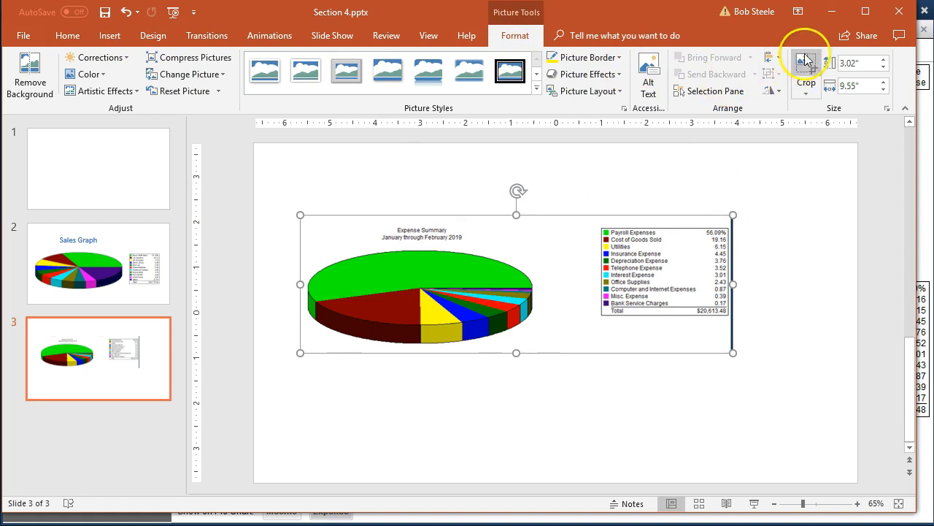
{"action": "left_click", "coordinate": [806, 66]}
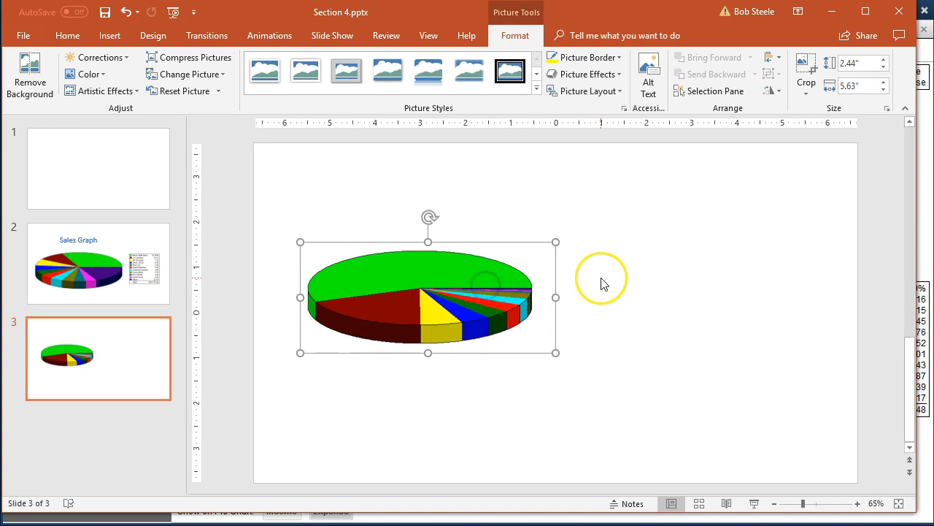
{"action": "mouse_move", "coordinate": [529, 296]}
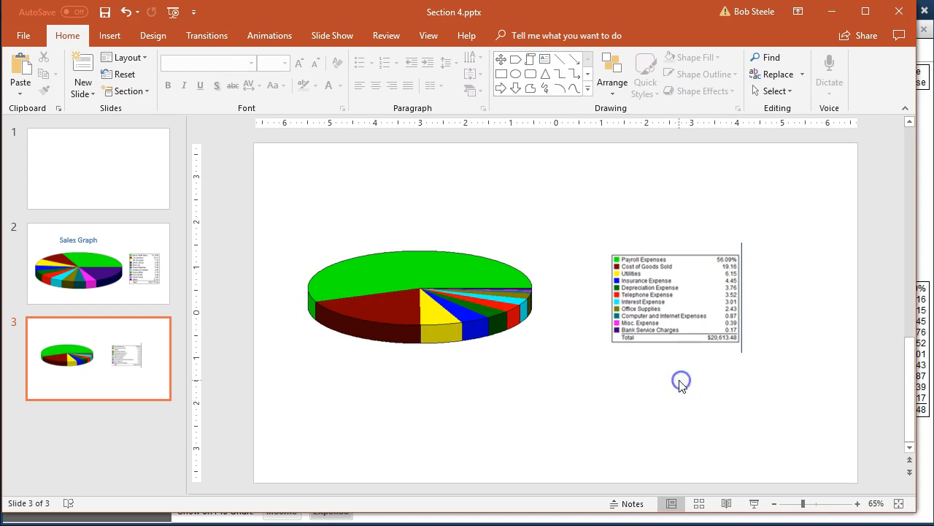
{"action": "left_click", "coordinate": [420, 296]}
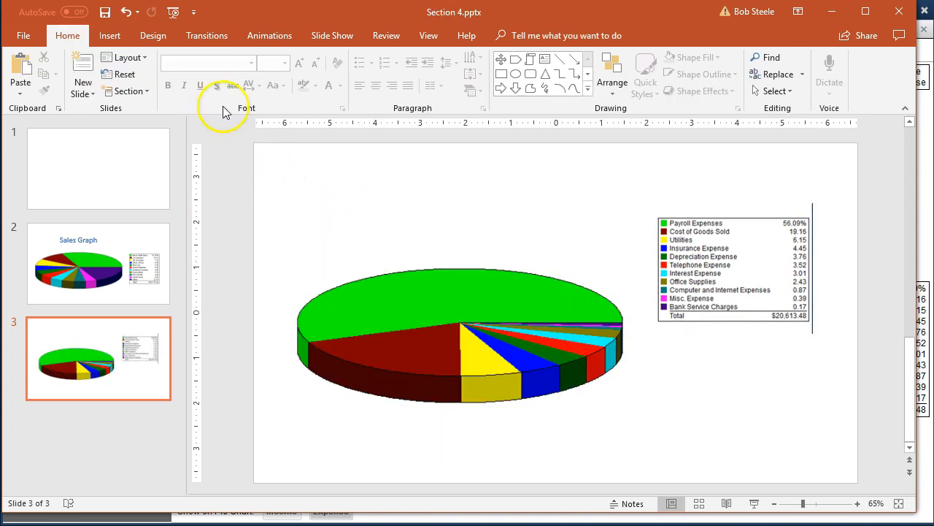
{"action": "mouse_move", "coordinate": [128, 57]}
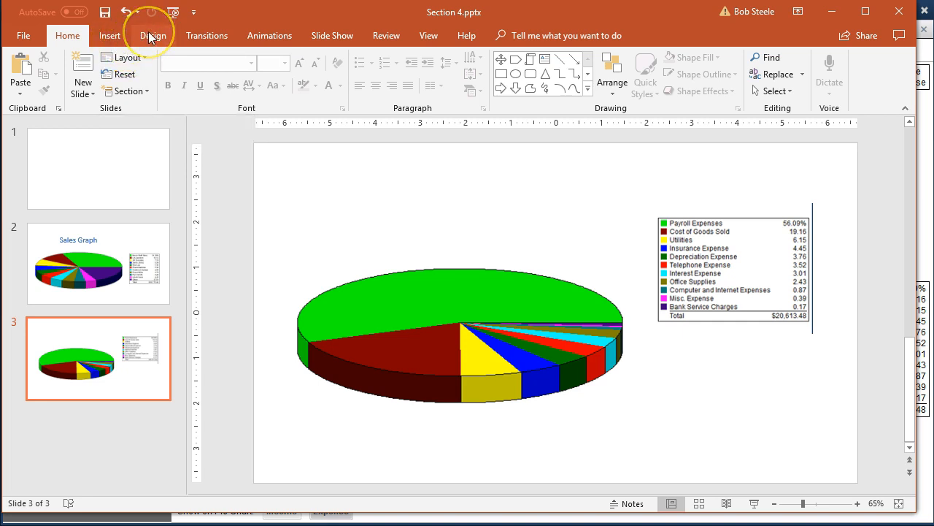
Step: Fill slide 3's background with solid black
{"action": "left_click", "coordinate": [153, 35]}
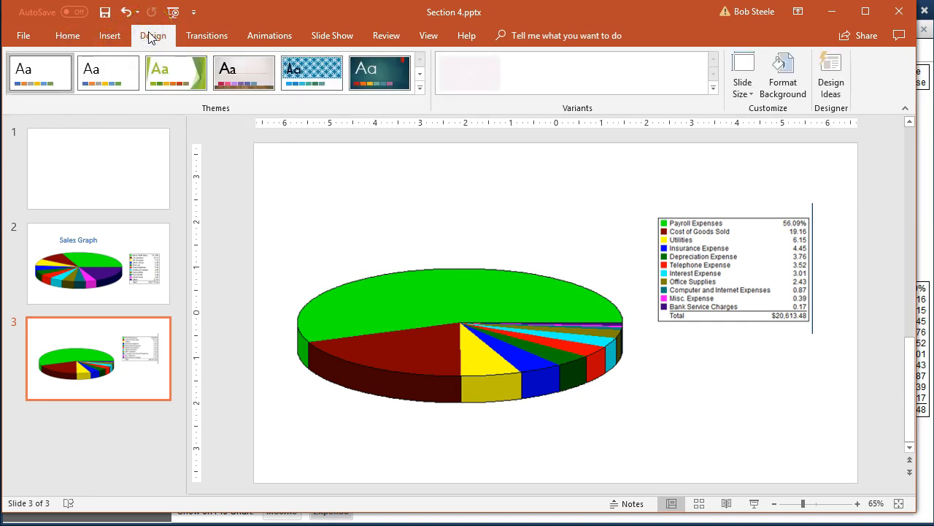
{"action": "left_click", "coordinate": [782, 73]}
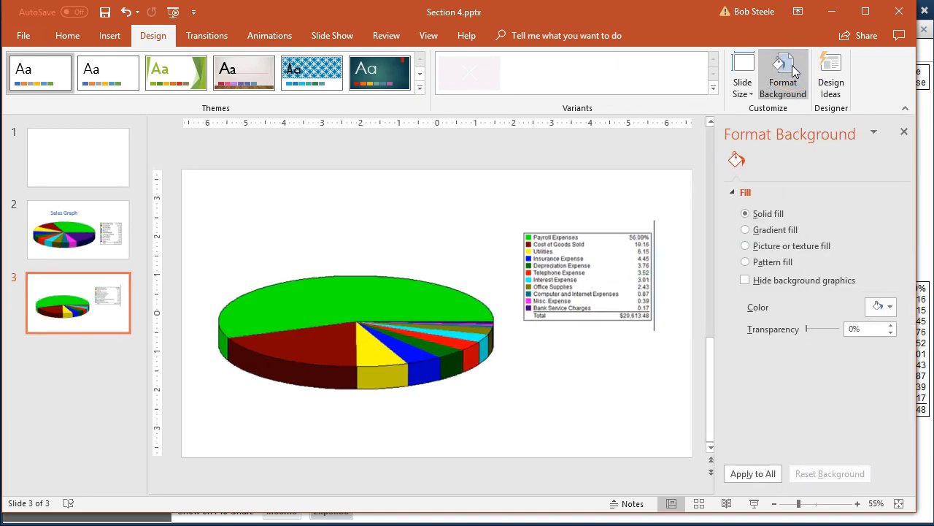
{"action": "left_click", "coordinate": [885, 307]}
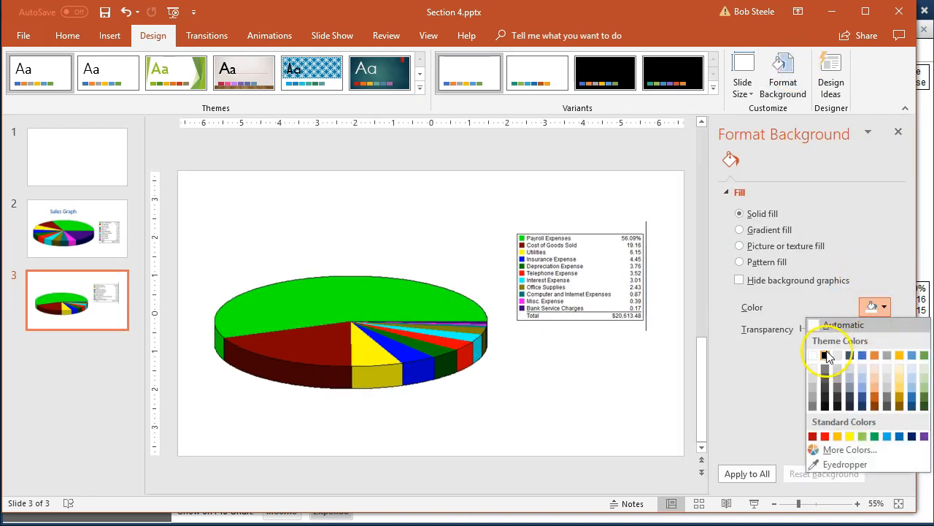
{"action": "left_click", "coordinate": [825, 356]}
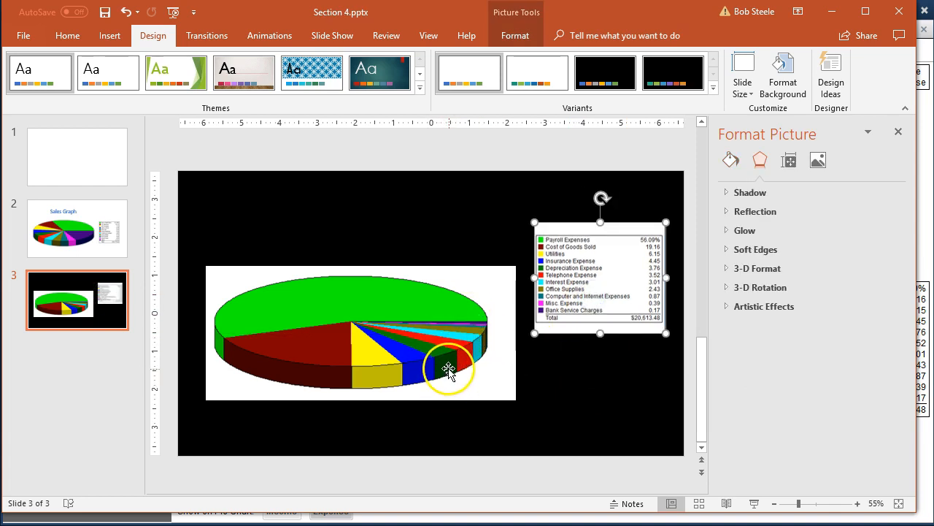
{"action": "left_click", "coordinate": [515, 35]}
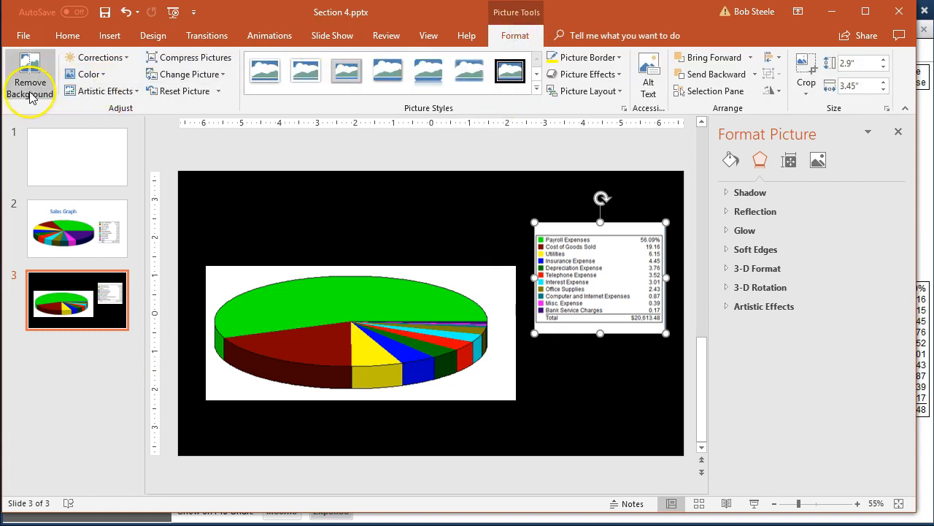
{"action": "mouse_move", "coordinate": [128, 121]}
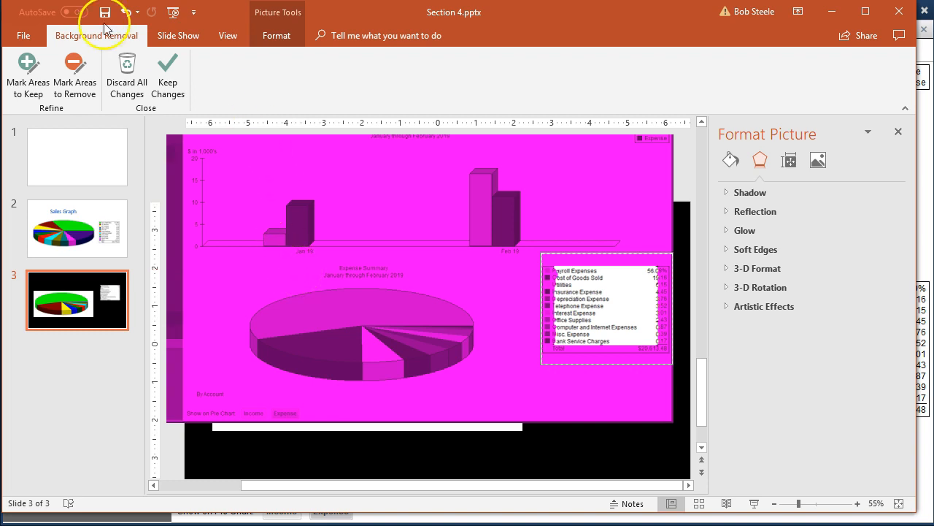
Step: Finish the legend, strip the pie picture's white background with marked keep areas, and nudge it lower
{"action": "left_click", "coordinate": [168, 80]}
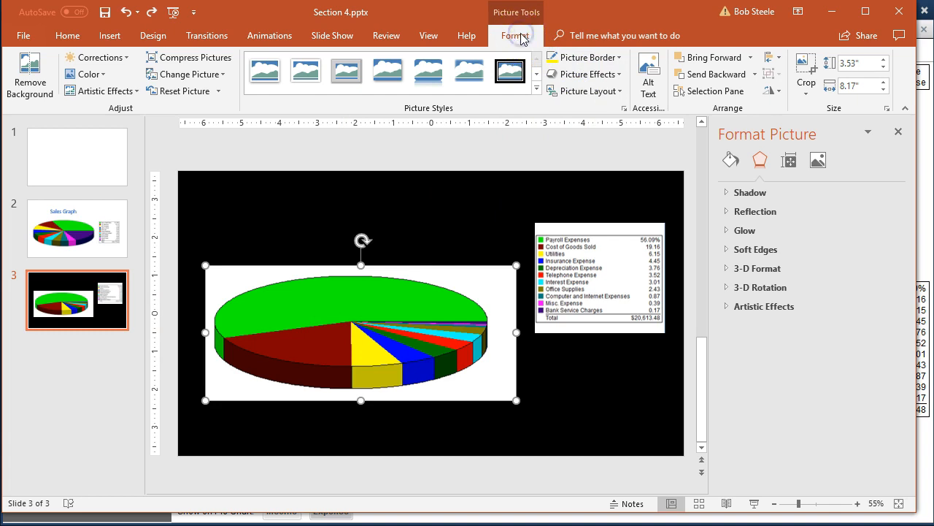
{"action": "left_click", "coordinate": [29, 73]}
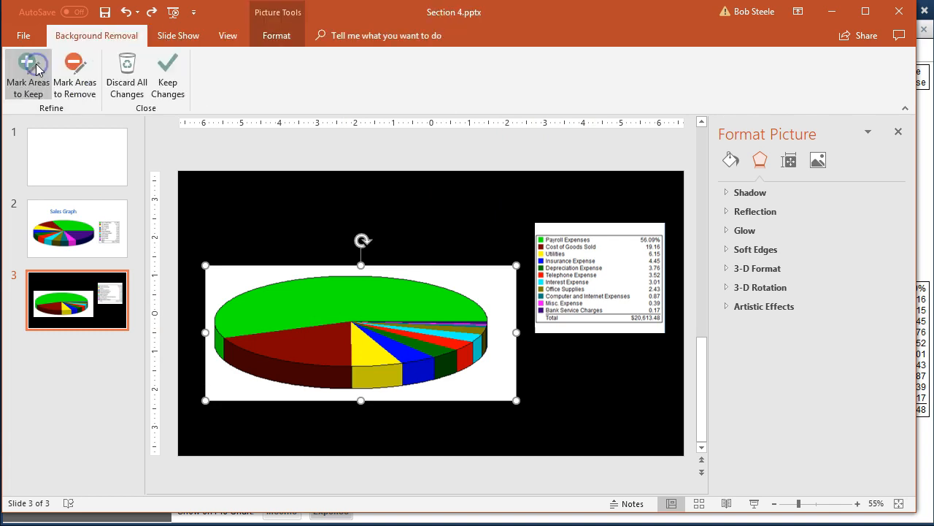
{"action": "left_click", "coordinate": [27, 73]}
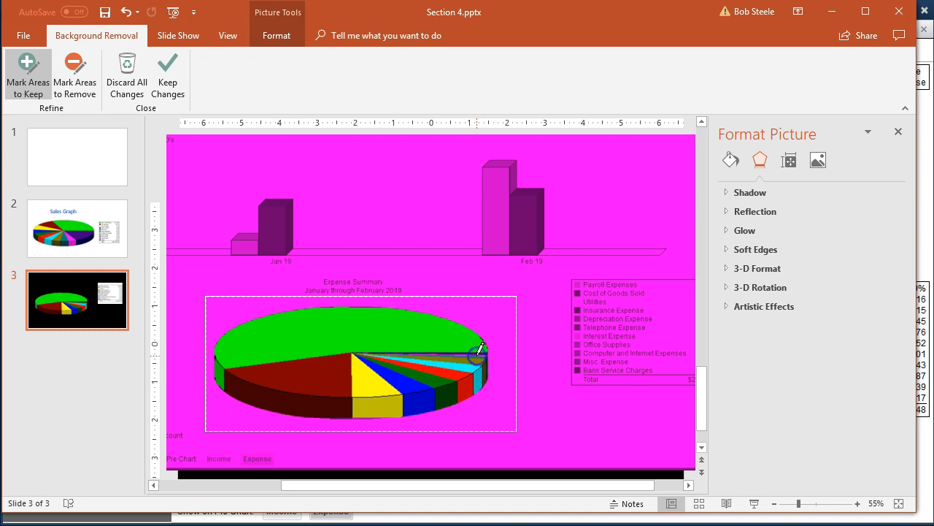
{"action": "mouse_move", "coordinate": [449, 345]}
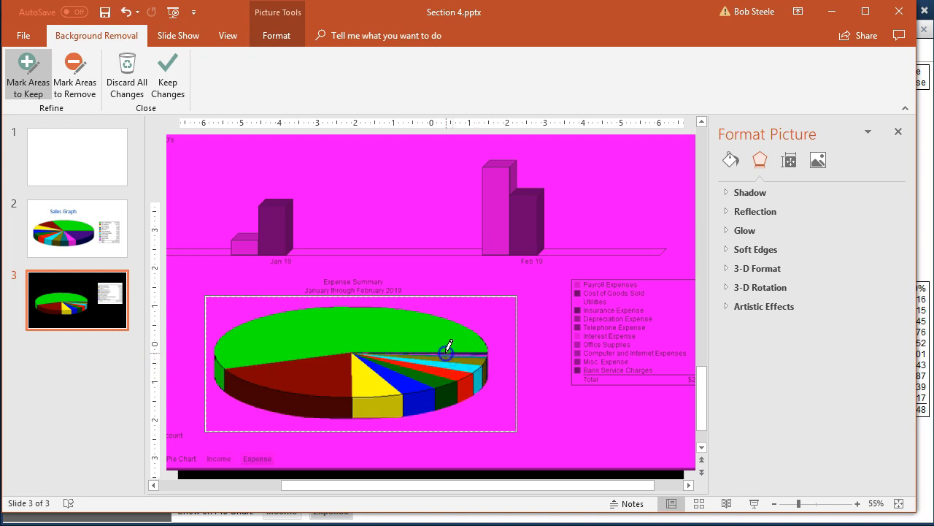
{"action": "mouse_move", "coordinate": [463, 349]}
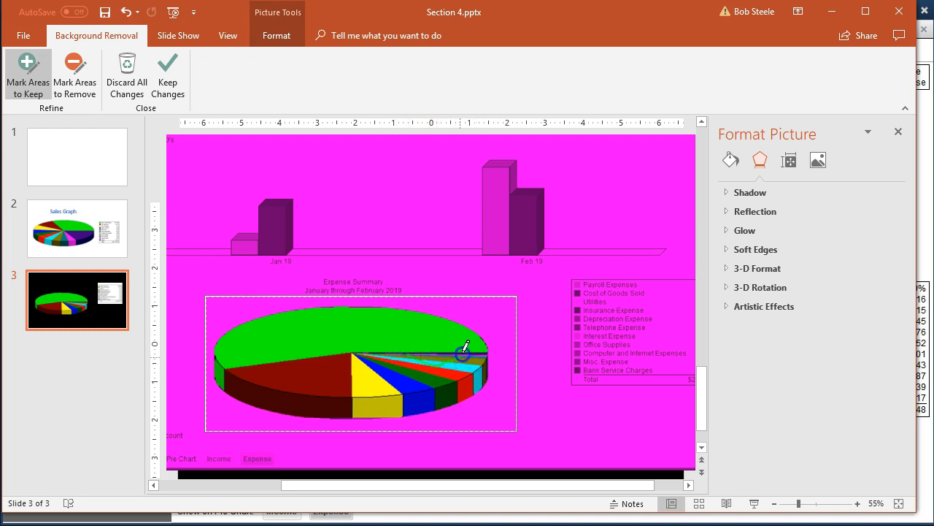
{"action": "mouse_move", "coordinate": [765, 296]}
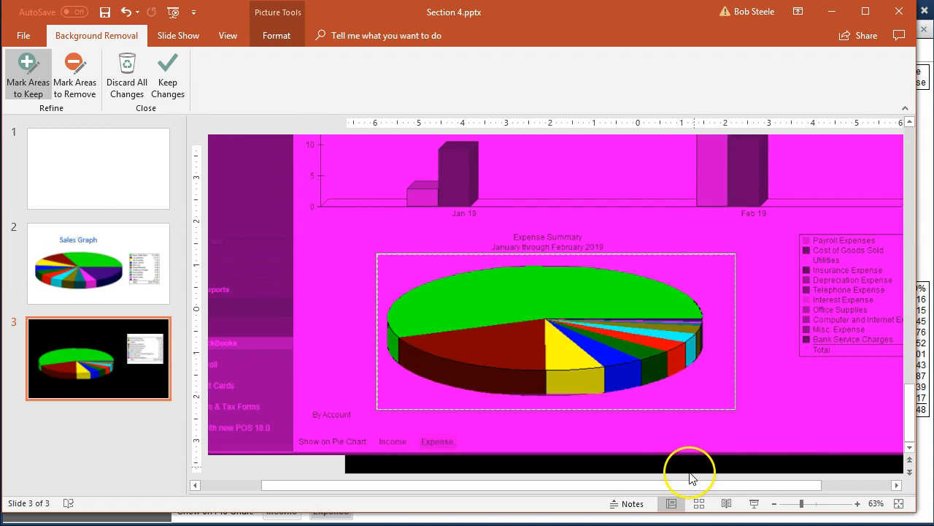
{"action": "left_click", "coordinate": [168, 75]}
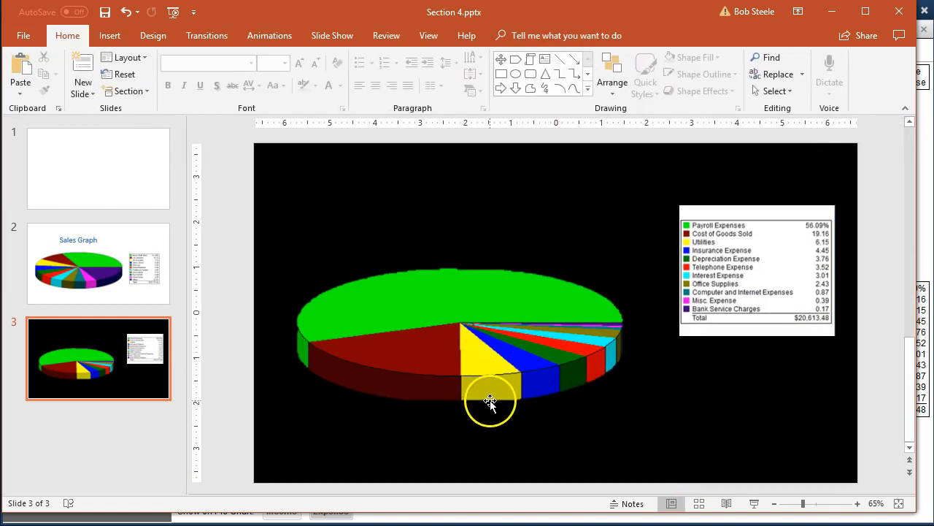
{"action": "mouse_move", "coordinate": [432, 379]}
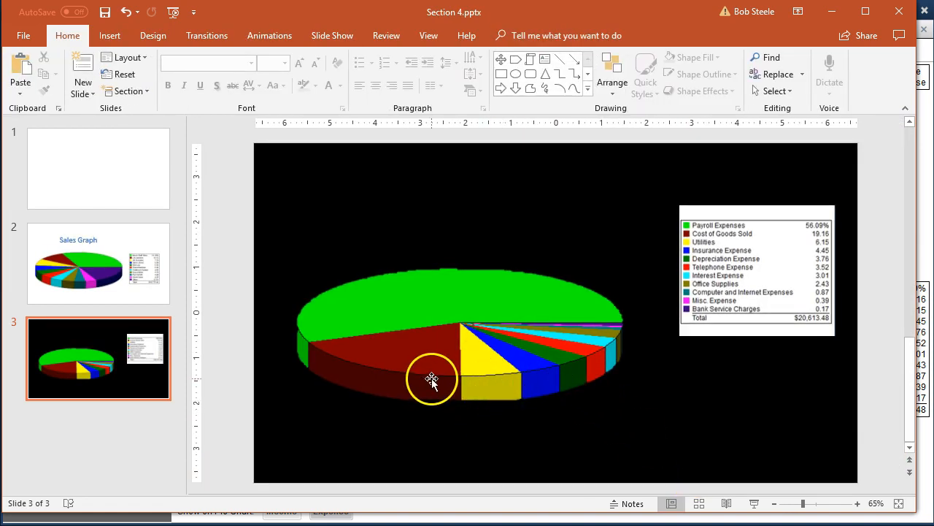
{"action": "left_click", "coordinate": [432, 379]}
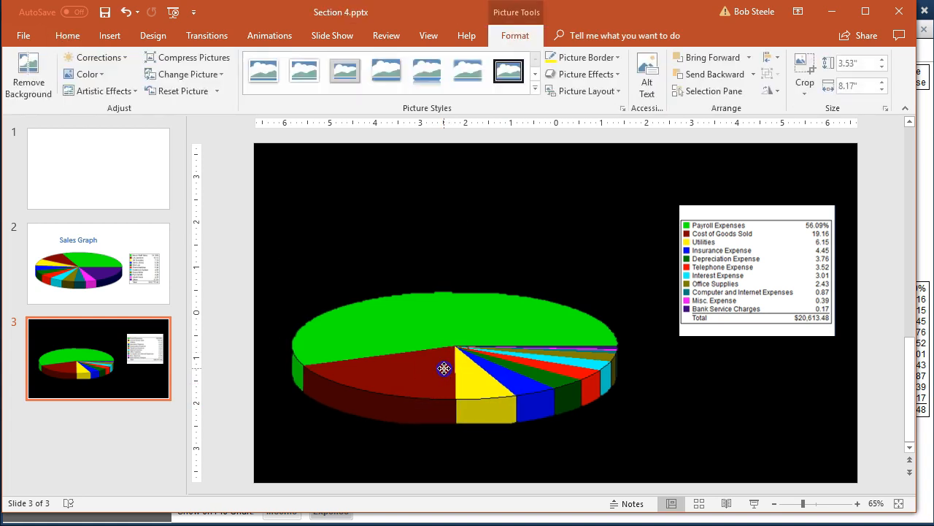
{"action": "left_click", "coordinate": [443, 368]}
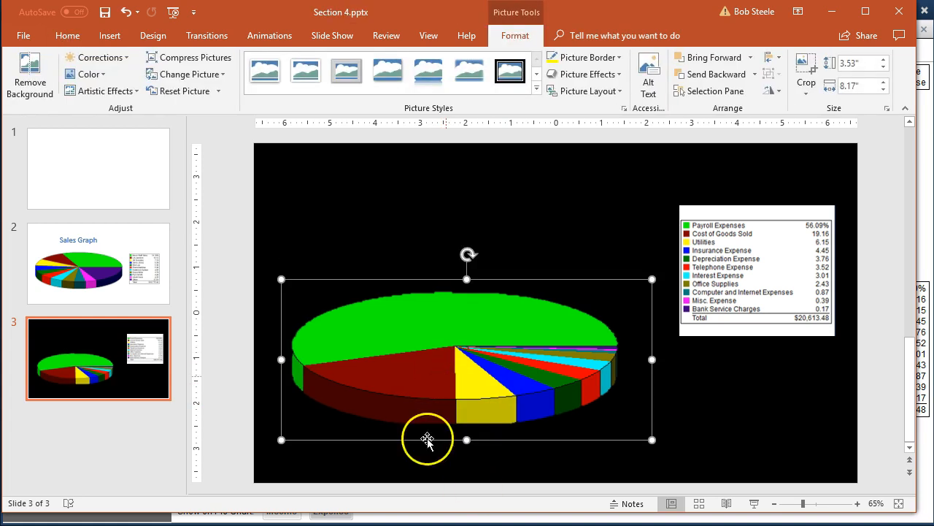
Step: Add an 'Expense Graph' WordArt title and drag it above the pie chart
{"action": "left_click", "coordinate": [109, 35]}
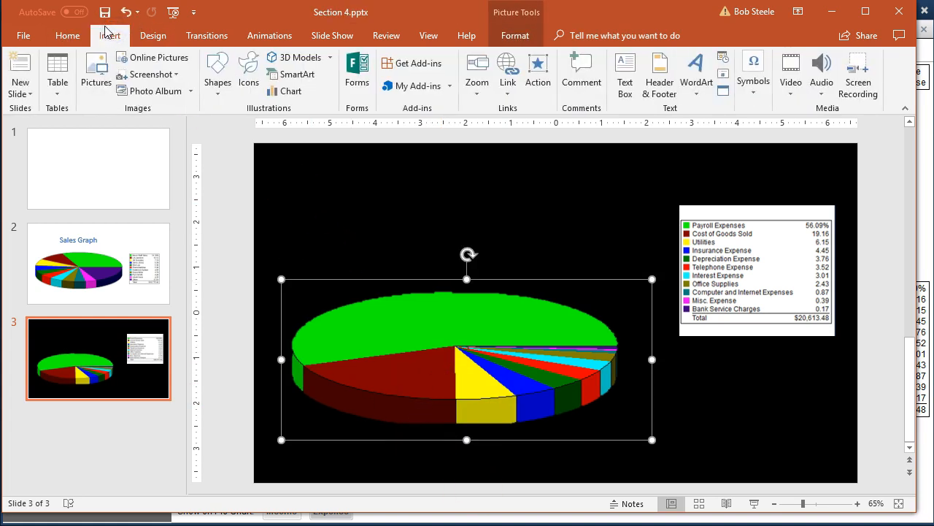
{"action": "left_click", "coordinate": [695, 69]}
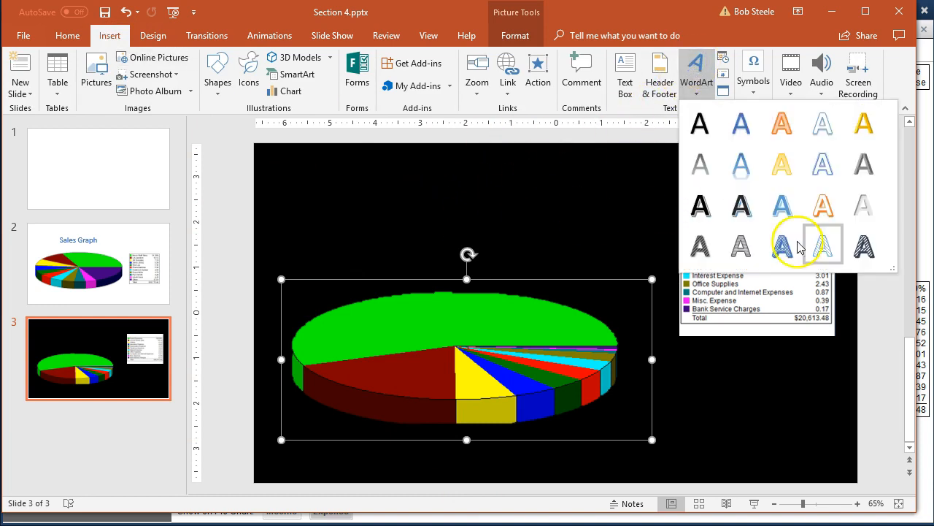
{"action": "left_click", "coordinate": [781, 247]}
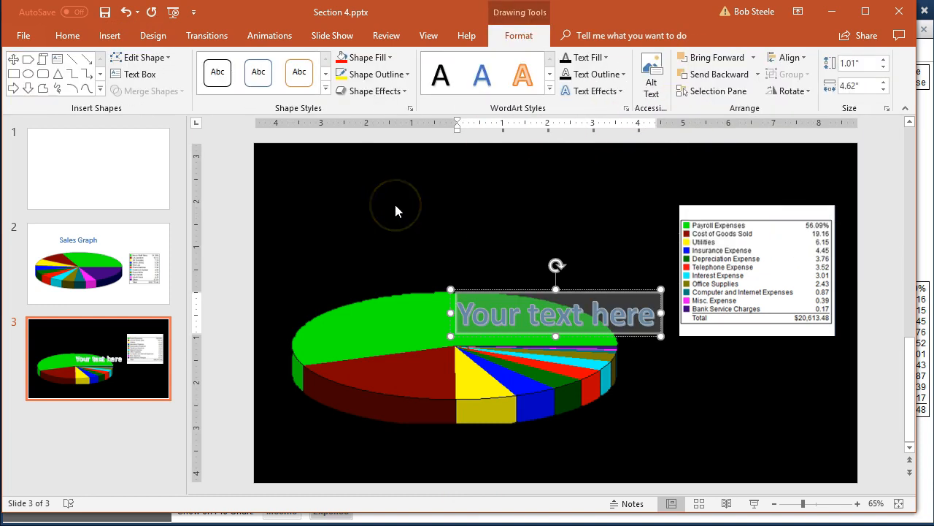
{"action": "type", "text": "Sales"}
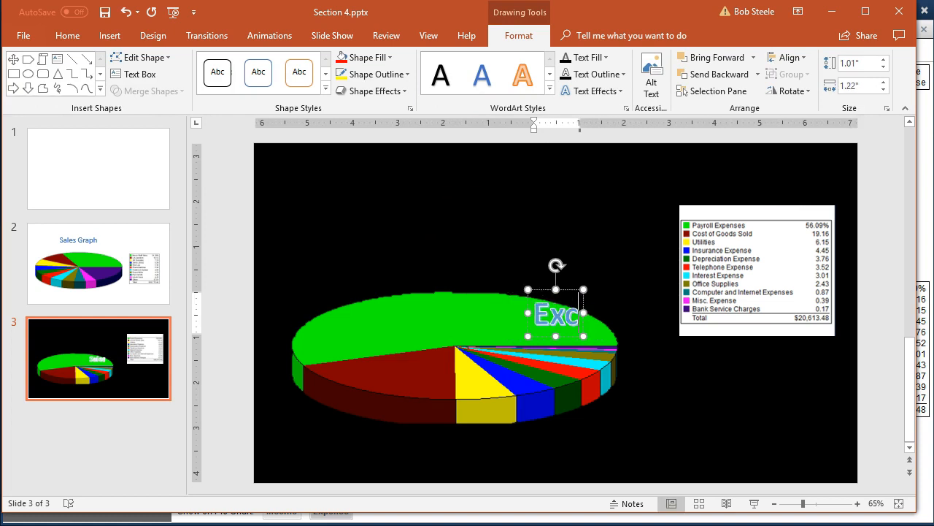
{"action": "type", "text": "pense"}
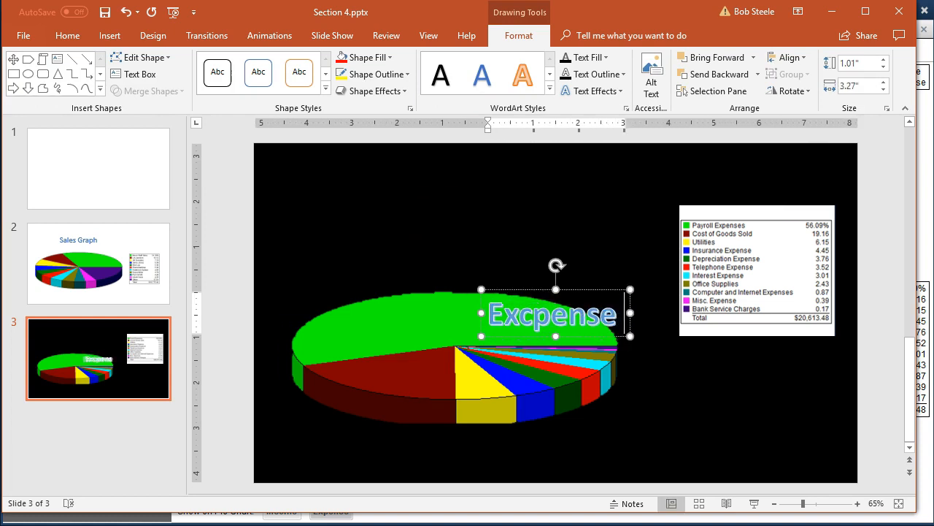
{"action": "type", "text": "Graph"}
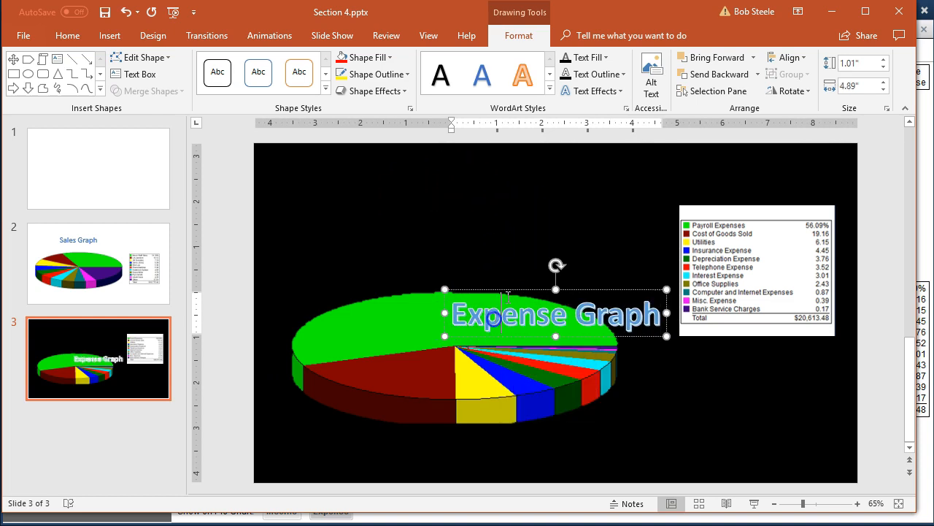
{"action": "left_click_drag", "start_coordinate": [555, 313], "coordinate": [467, 257]}
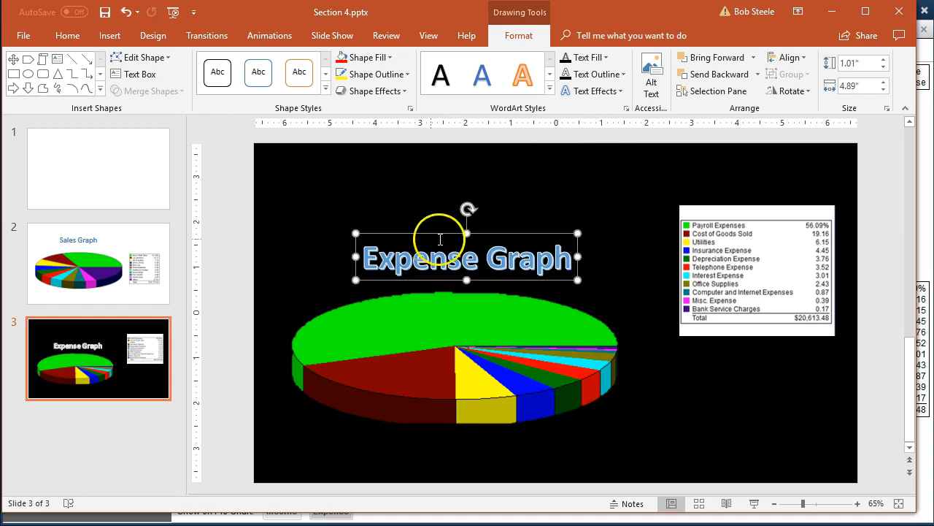
{"action": "left_click", "coordinate": [104, 11]}
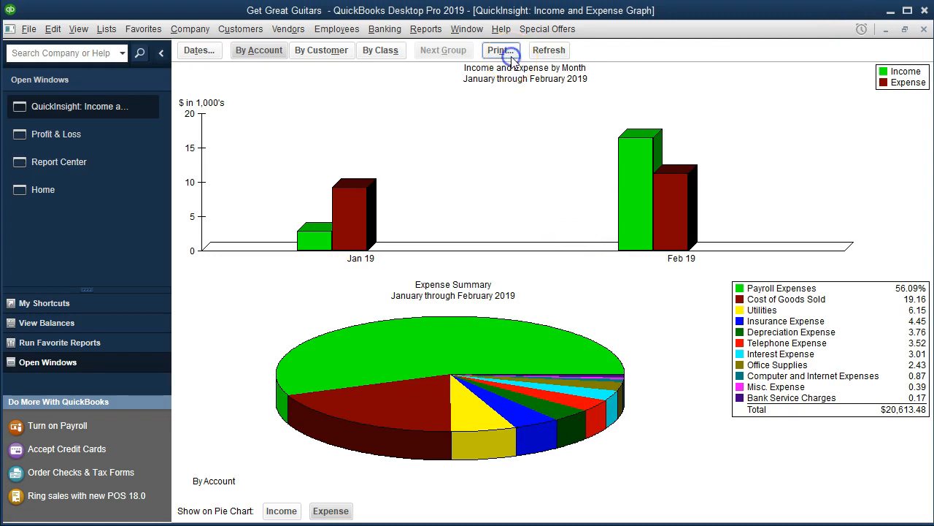
Step: Print the Income and Expense Graph through CutePDF Writer as Expense Graph.pdf in Section 4
{"action": "left_click", "coordinate": [501, 49]}
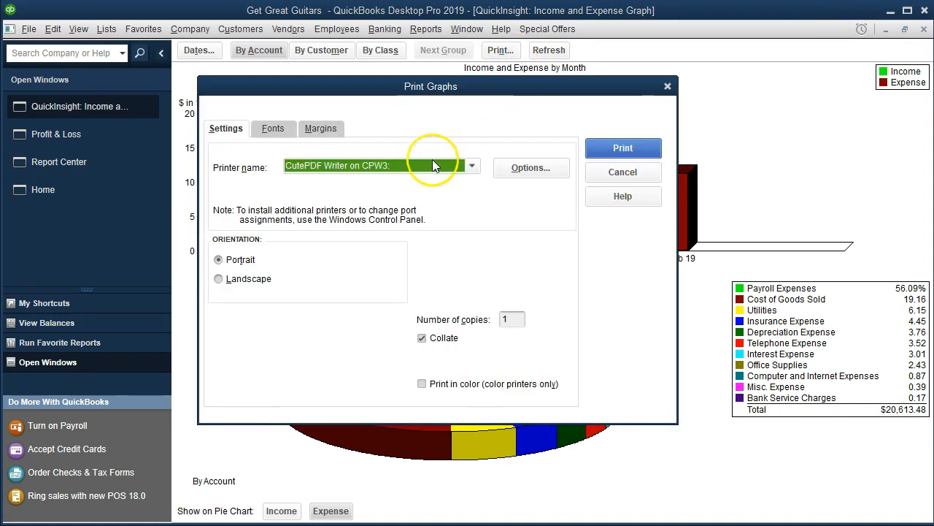
{"action": "mouse_move", "coordinate": [327, 184]}
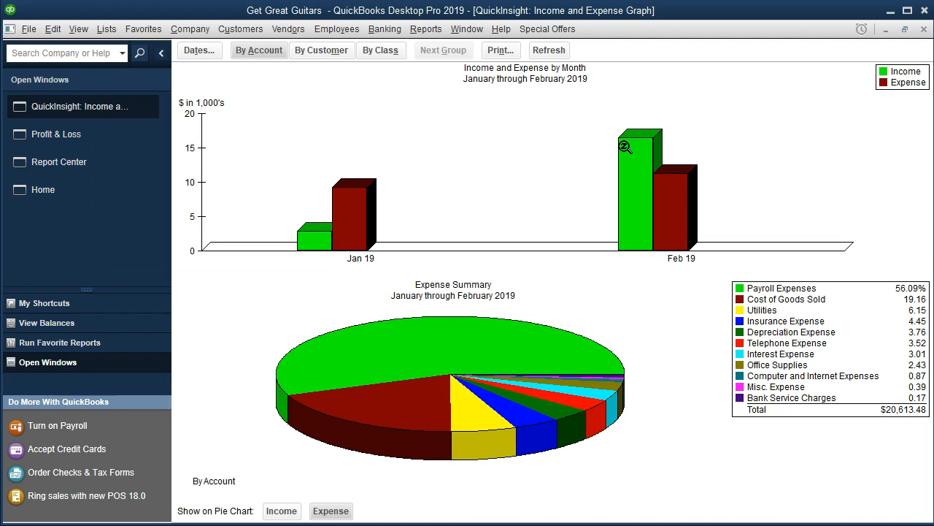
{"action": "left_click", "coordinate": [500, 51]}
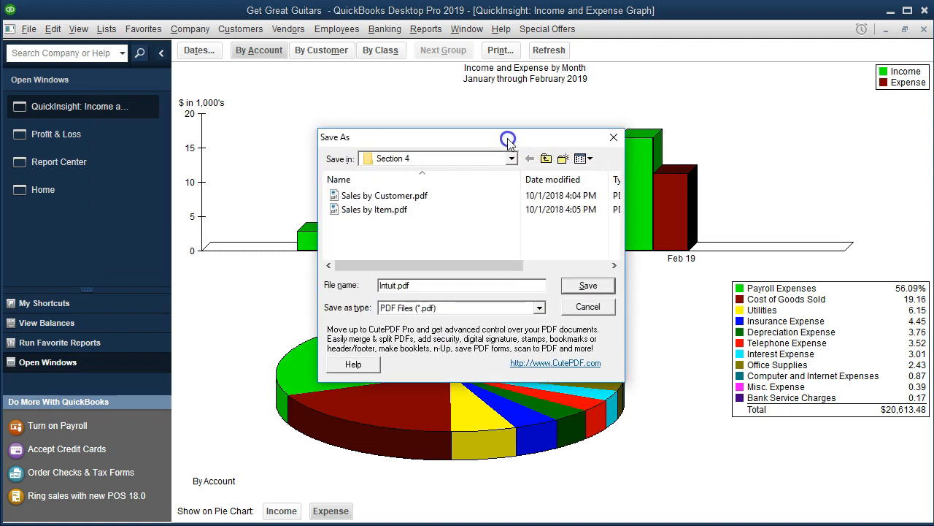
{"action": "left_click", "coordinate": [511, 159]}
{"action": "type", "text": "Expense Graph"}
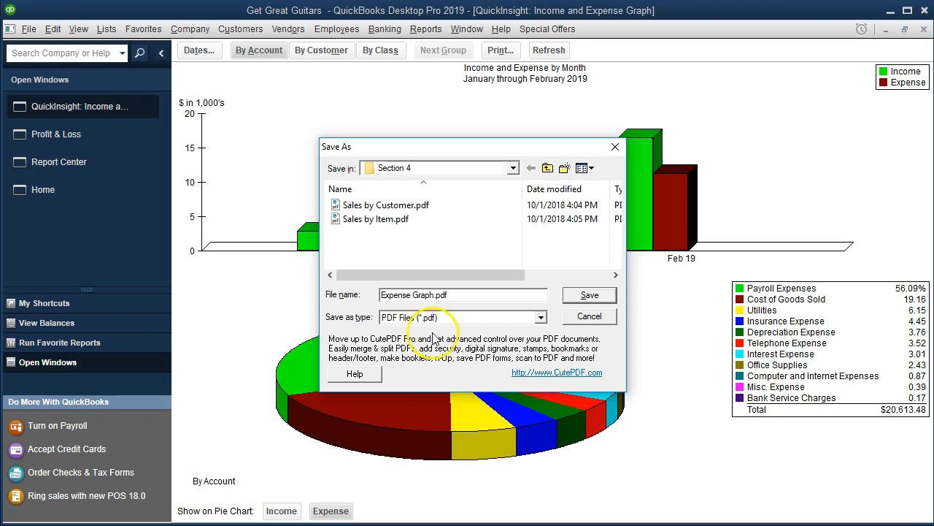
{"action": "left_click", "coordinate": [588, 294]}
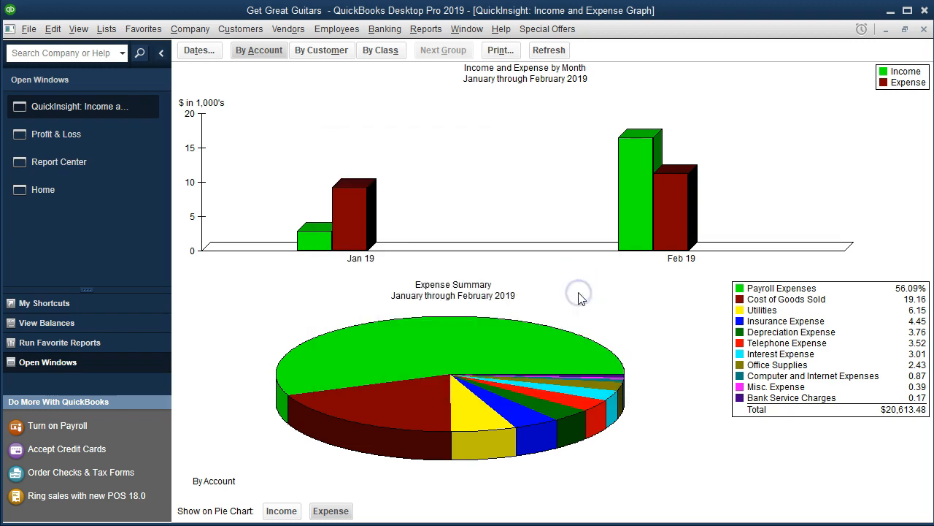
{"action": "mouse_move", "coordinate": [478, 186]}
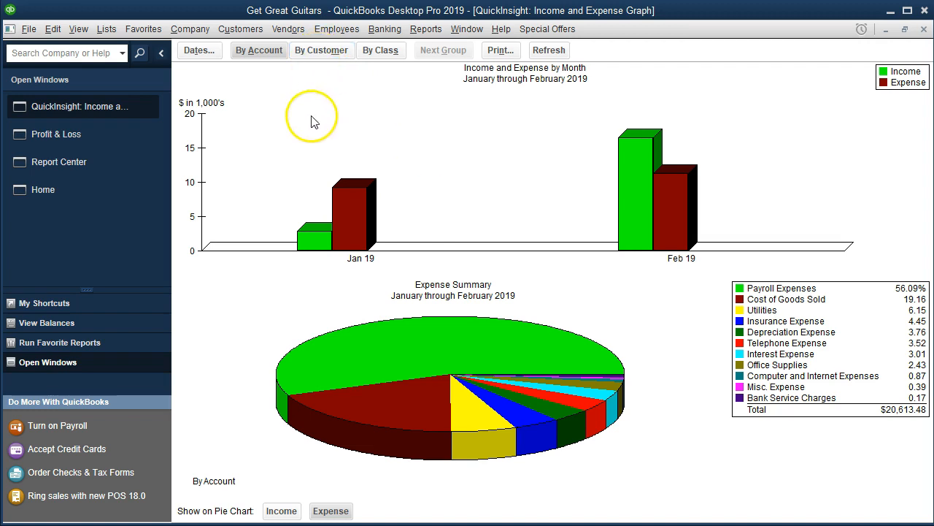
{"action": "mouse_move", "coordinate": [286, 281]}
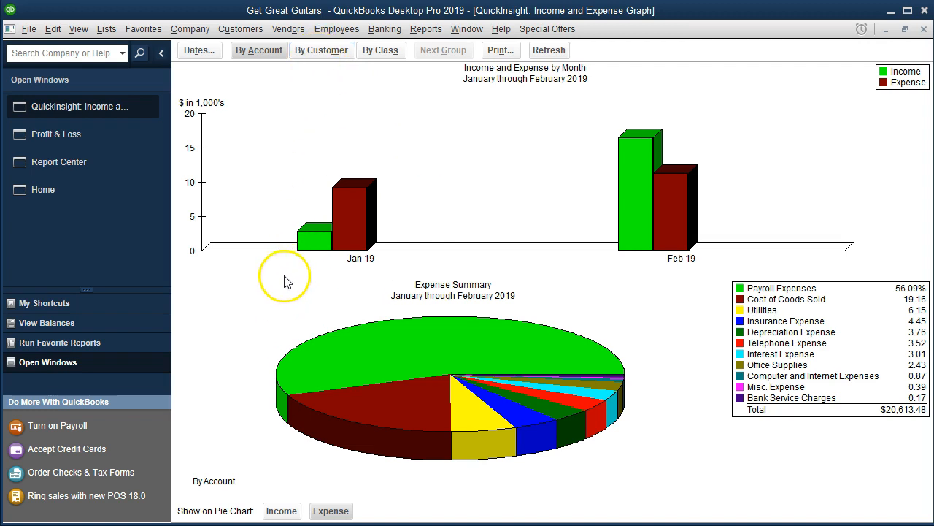
{"action": "mouse_move", "coordinate": [189, 428]}
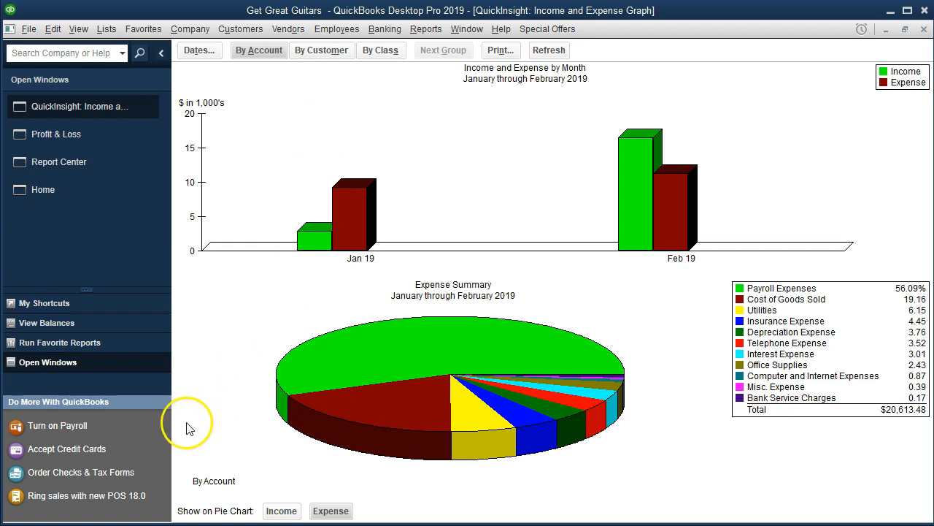